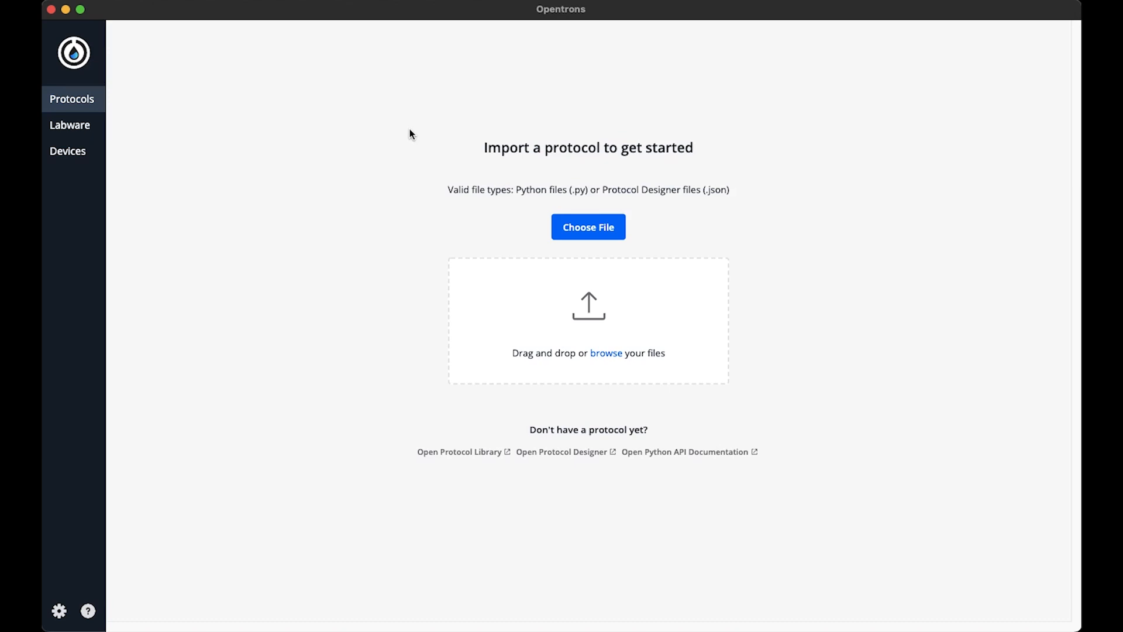
mouse_move(477, 204)
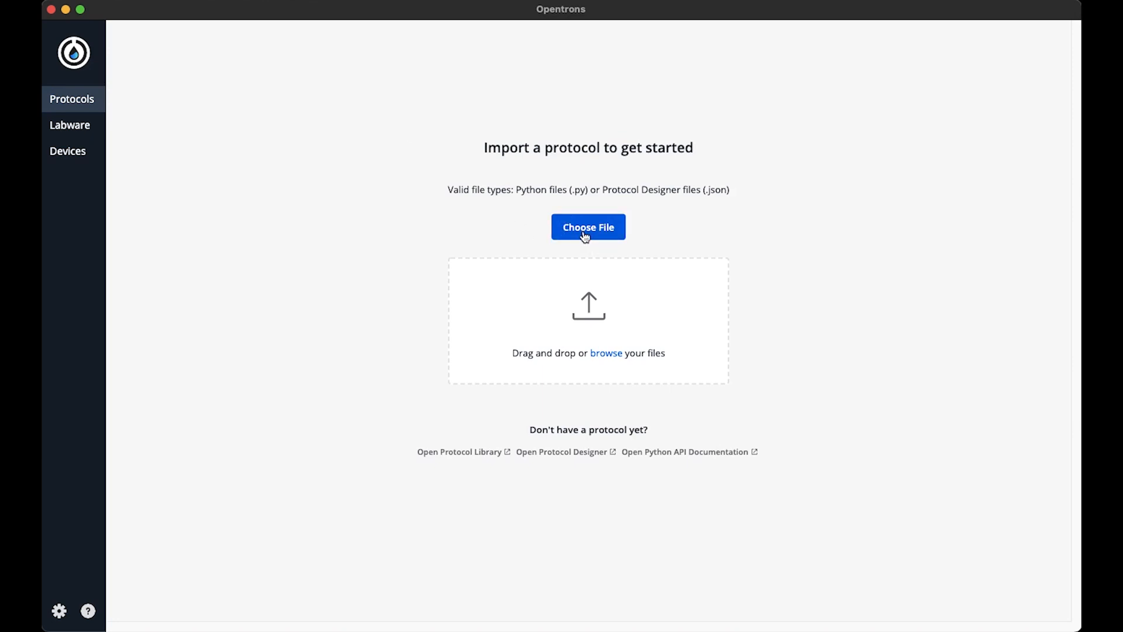
Step: Import the from_box protocol Python file from the Downloads folder via Choose File
click(587, 227)
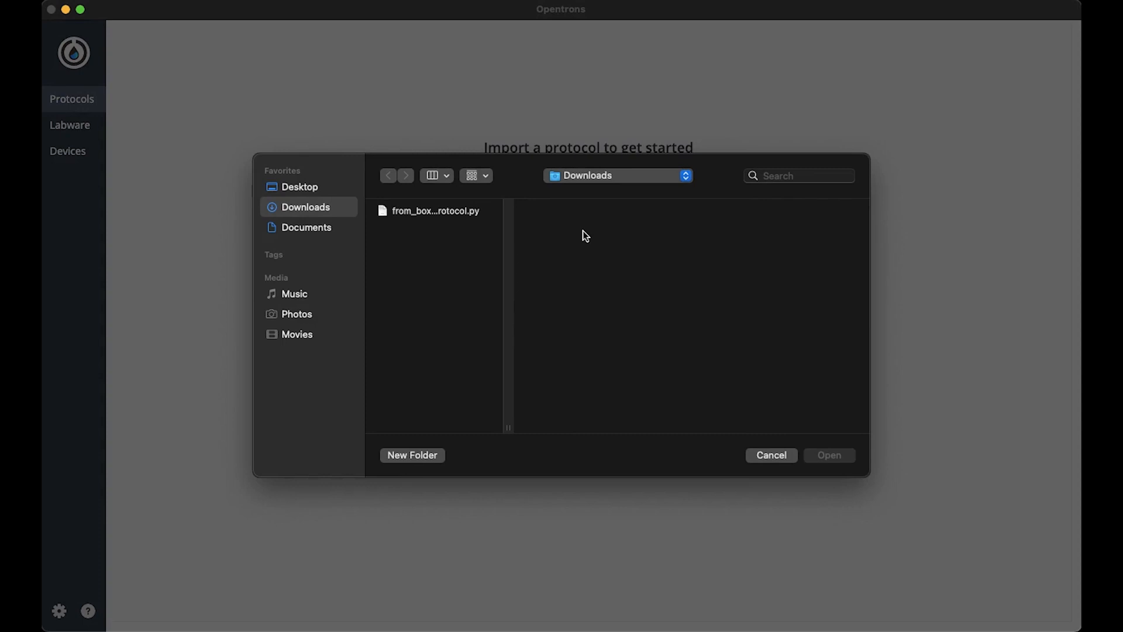
mouse_move(433, 215)
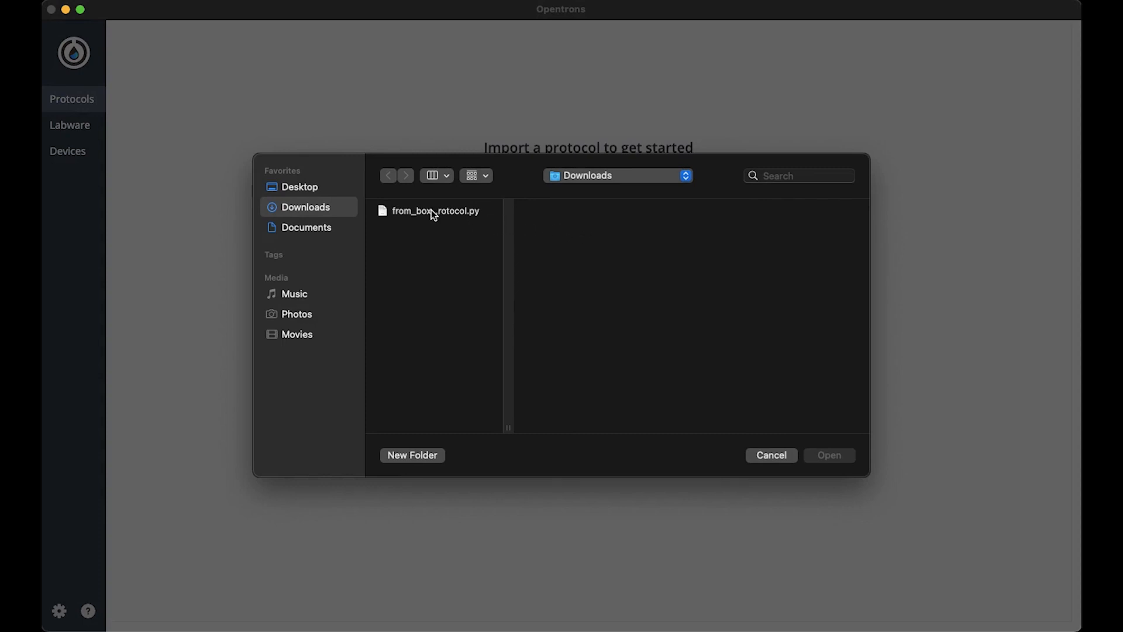
click(771, 455)
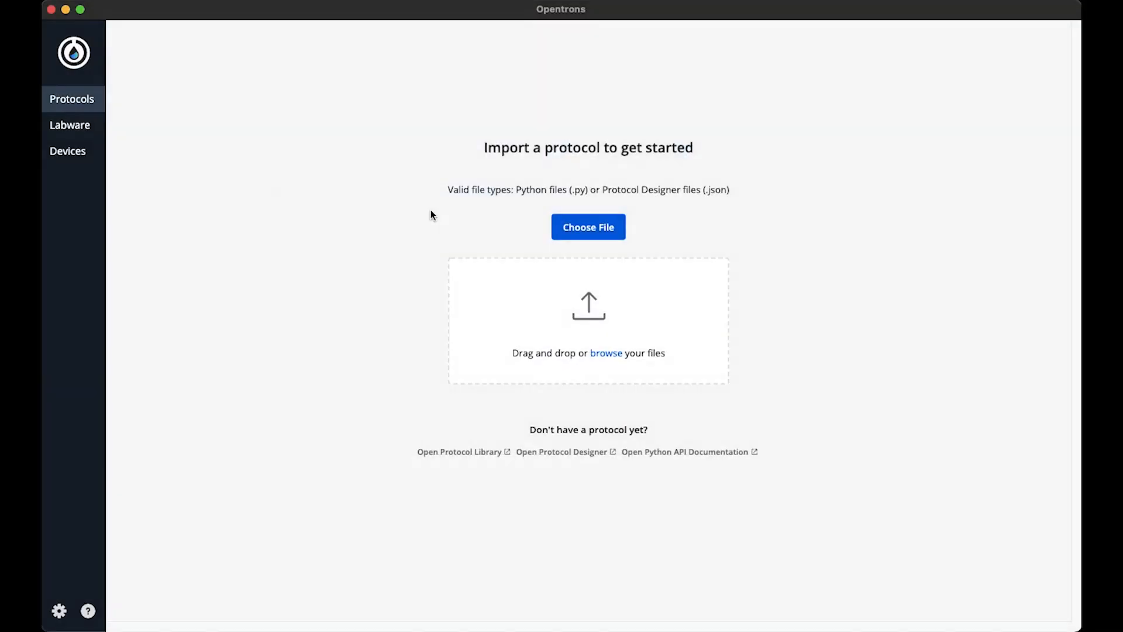
Step: Show the Run / Show in folder / Delete actions for the From Box to Protocol card
click(587, 227)
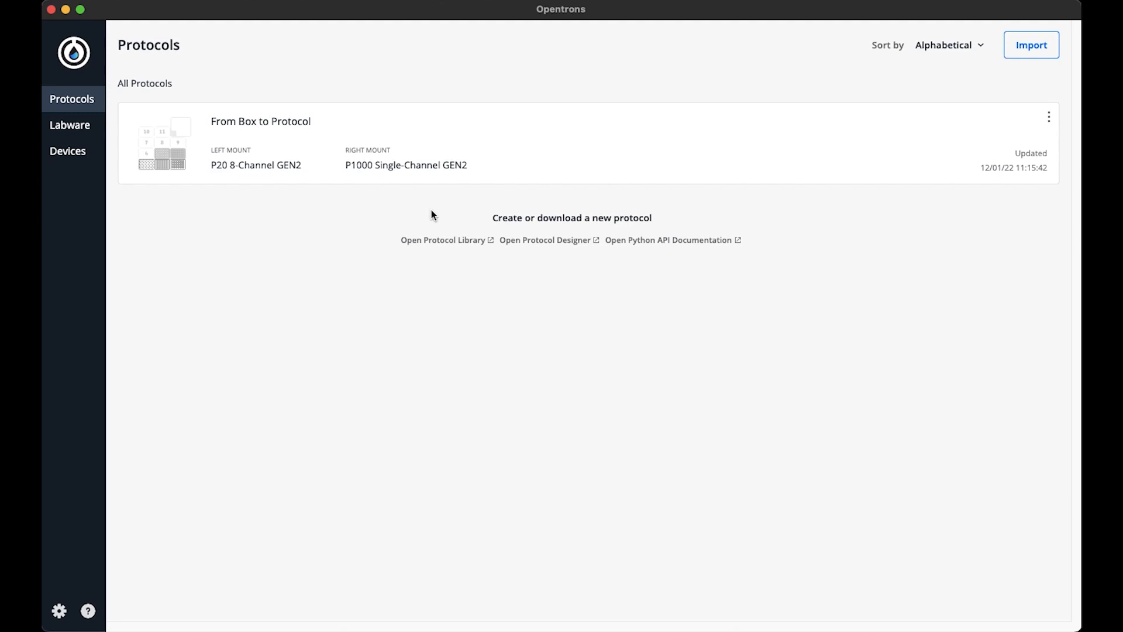
mouse_move(756, 157)
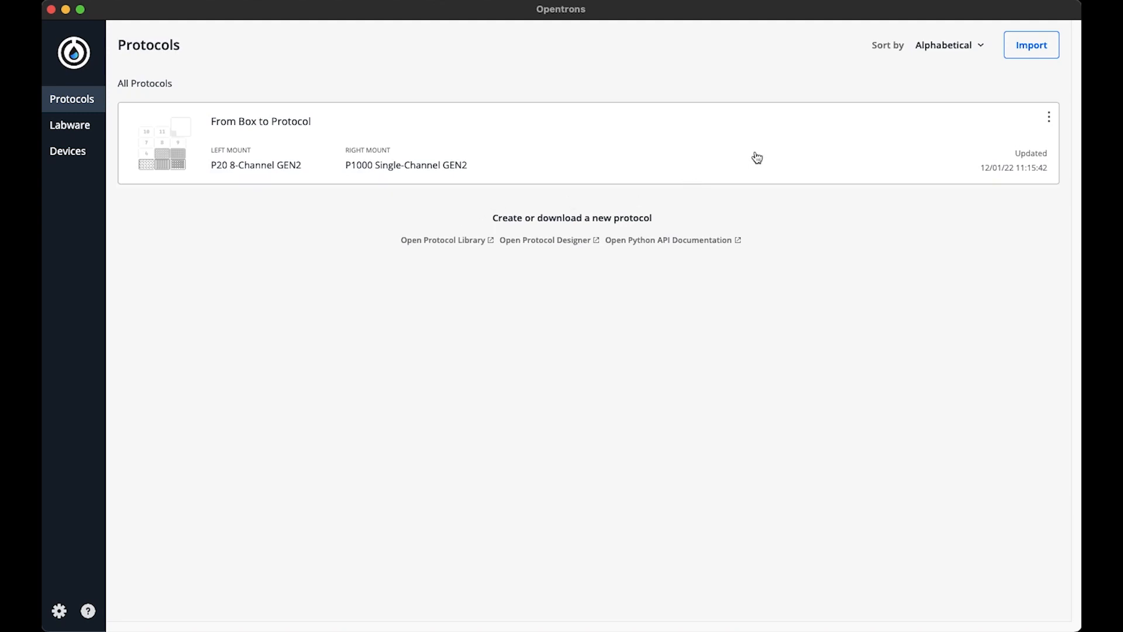
click(1048, 116)
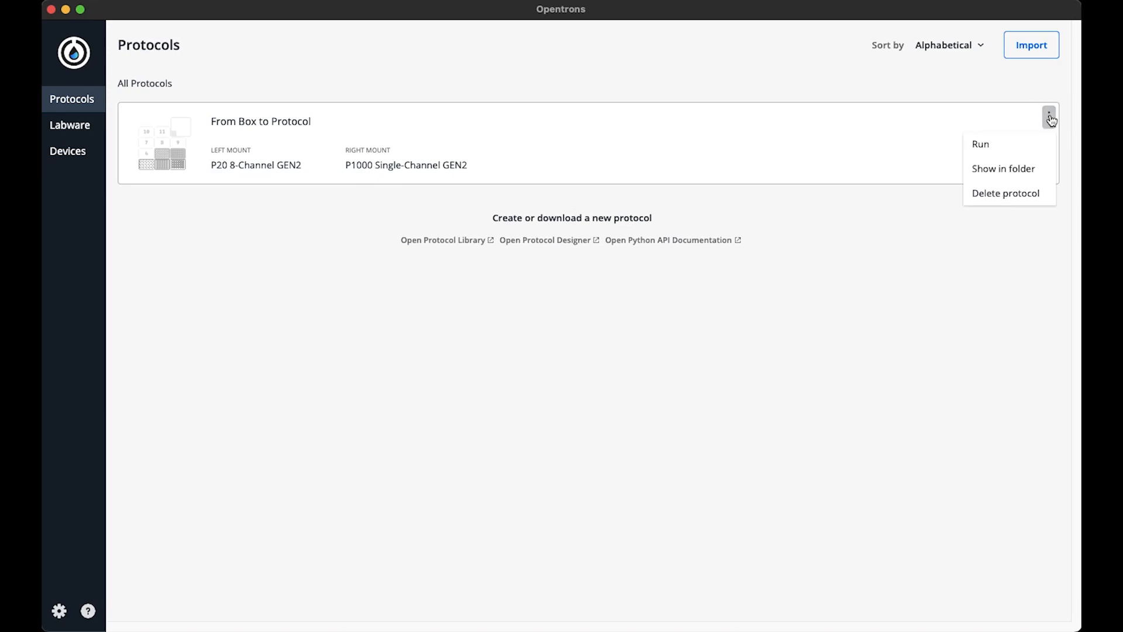
mouse_move(1052, 119)
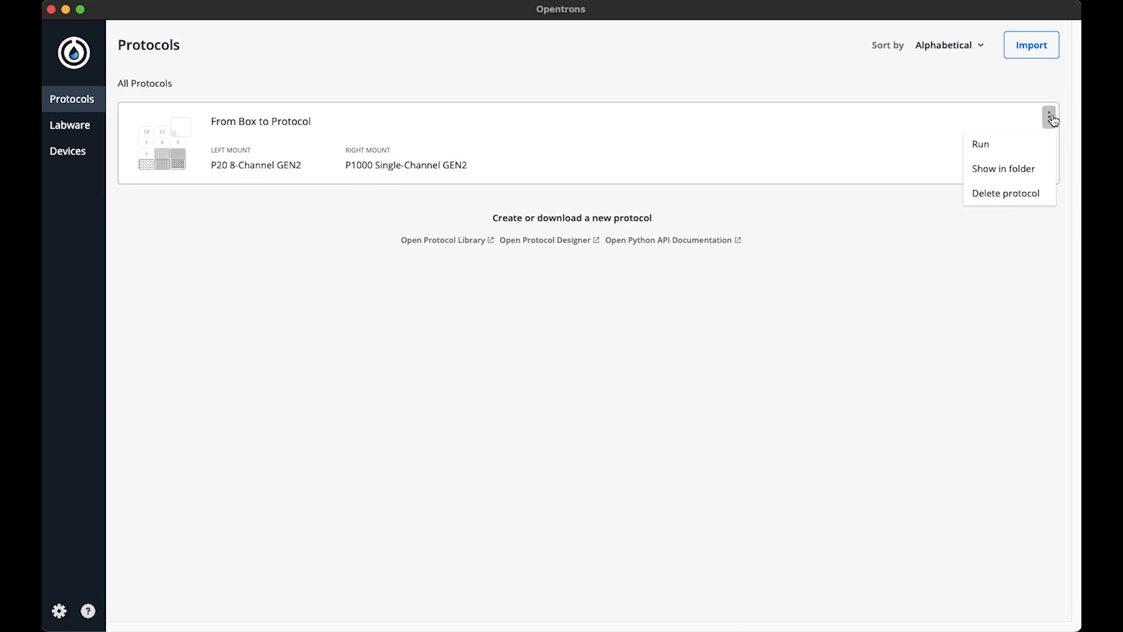
mouse_move(1014, 144)
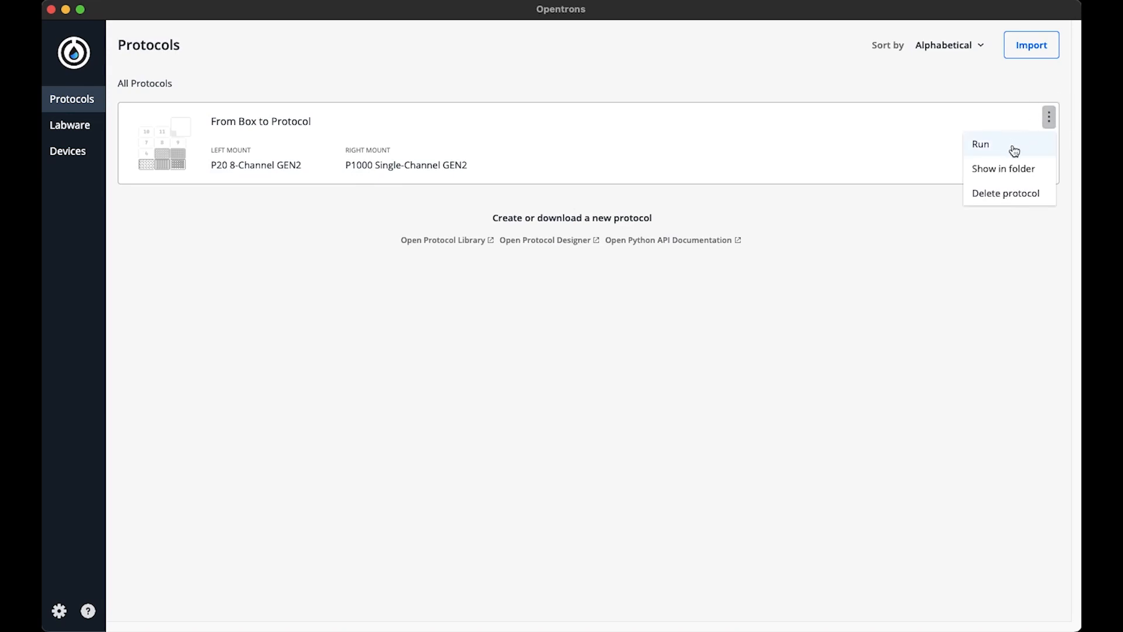
Step: Run From Box to Protocol on robot OT2CEP20220704R10 and proceed to its run setup
click(980, 143)
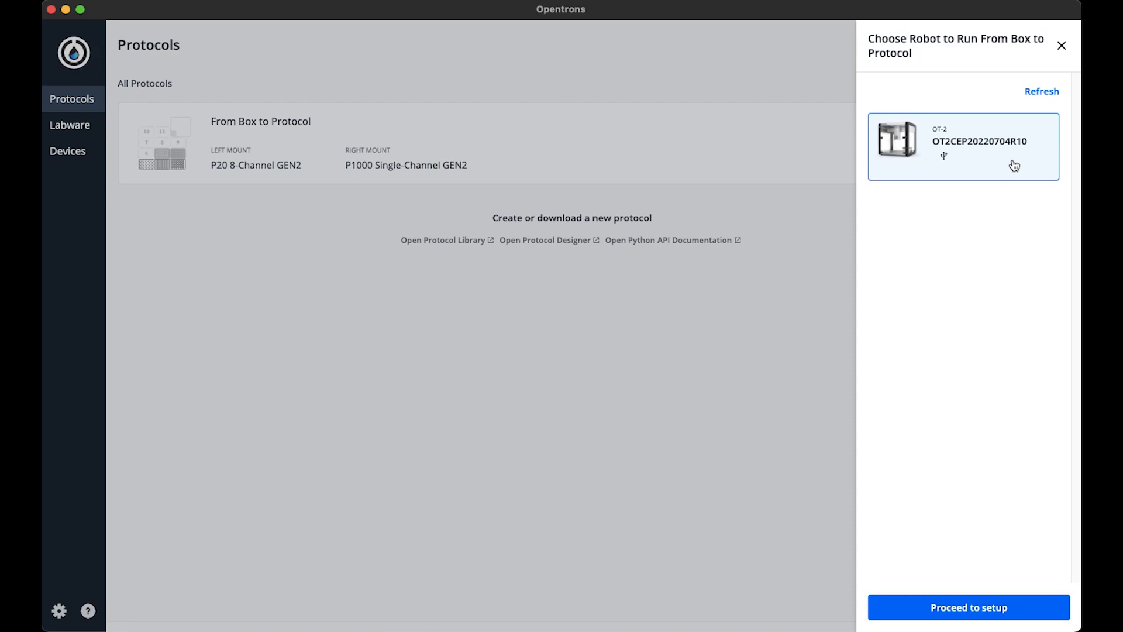
mouse_move(1023, 452)
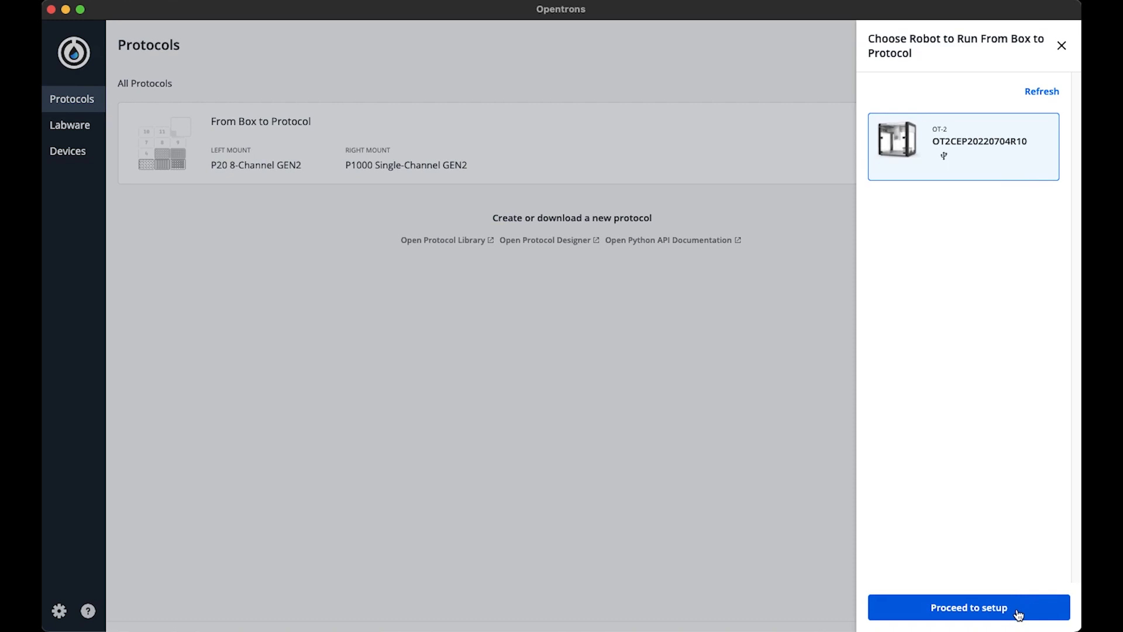
click(967, 607)
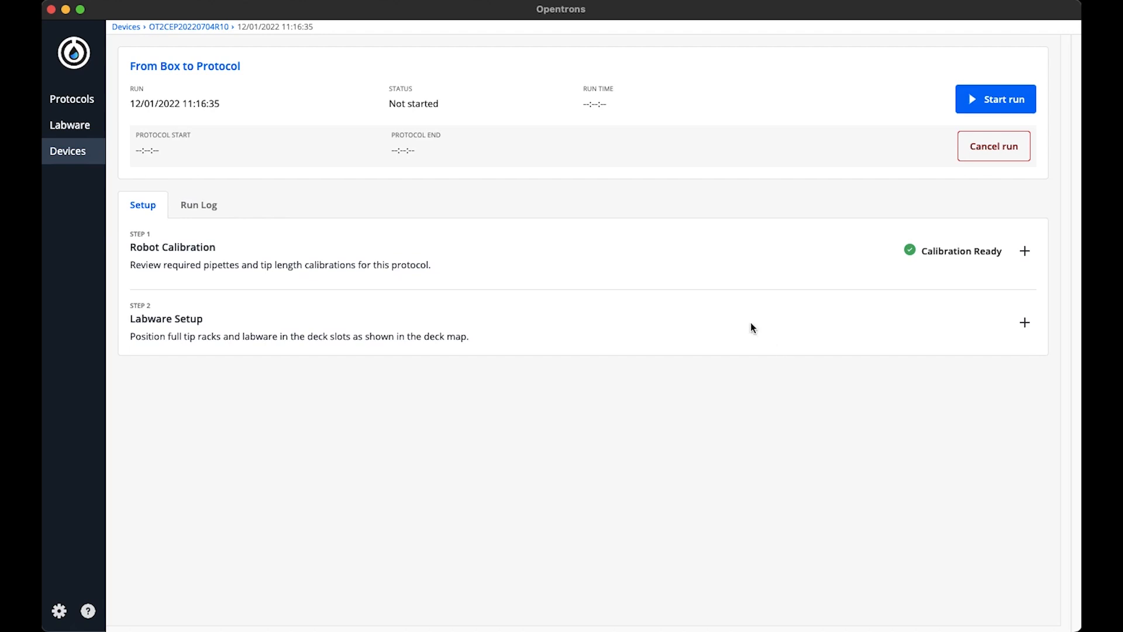
mouse_move(555, 263)
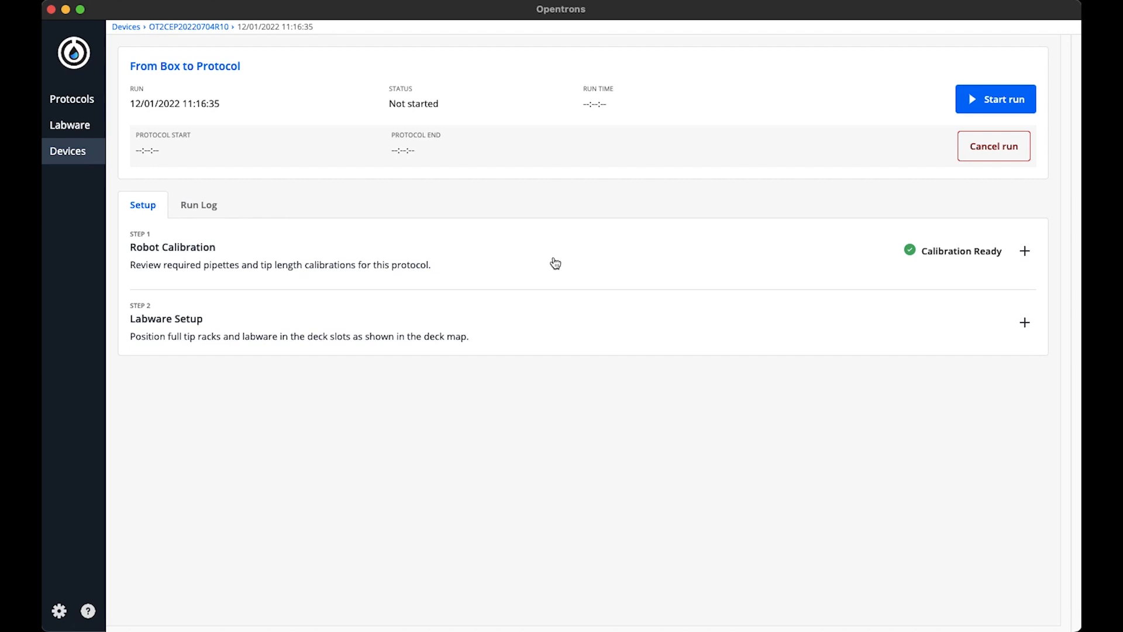
mouse_move(558, 263)
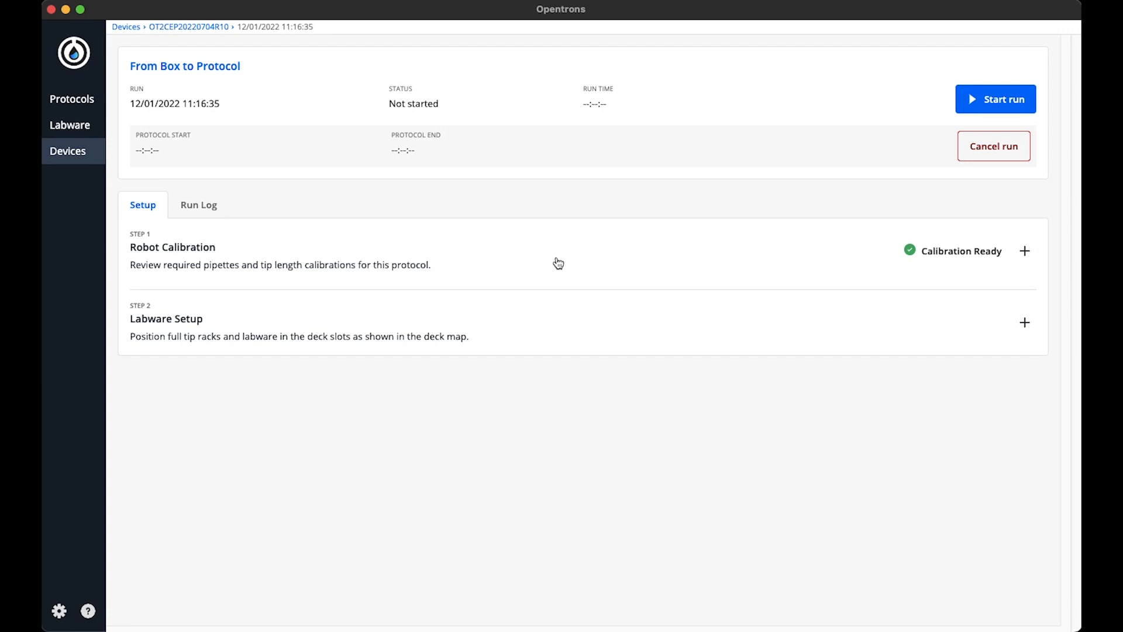
mouse_move(550, 327)
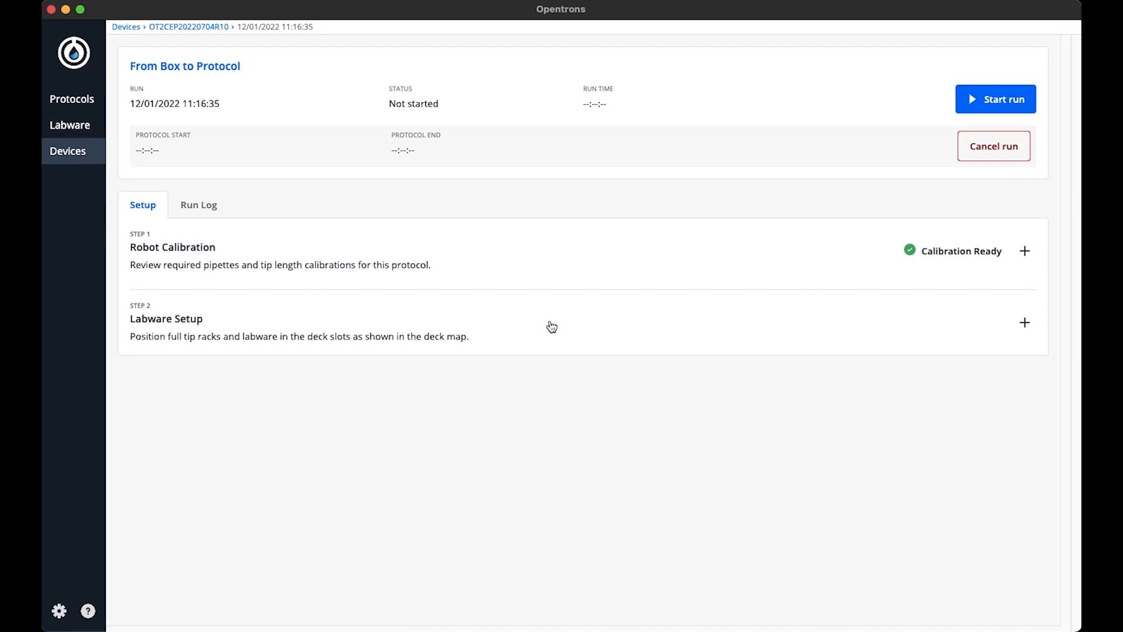
Step: Expand Labware Setup and view the deck map down to the Labware Position Check section
click(1024, 322)
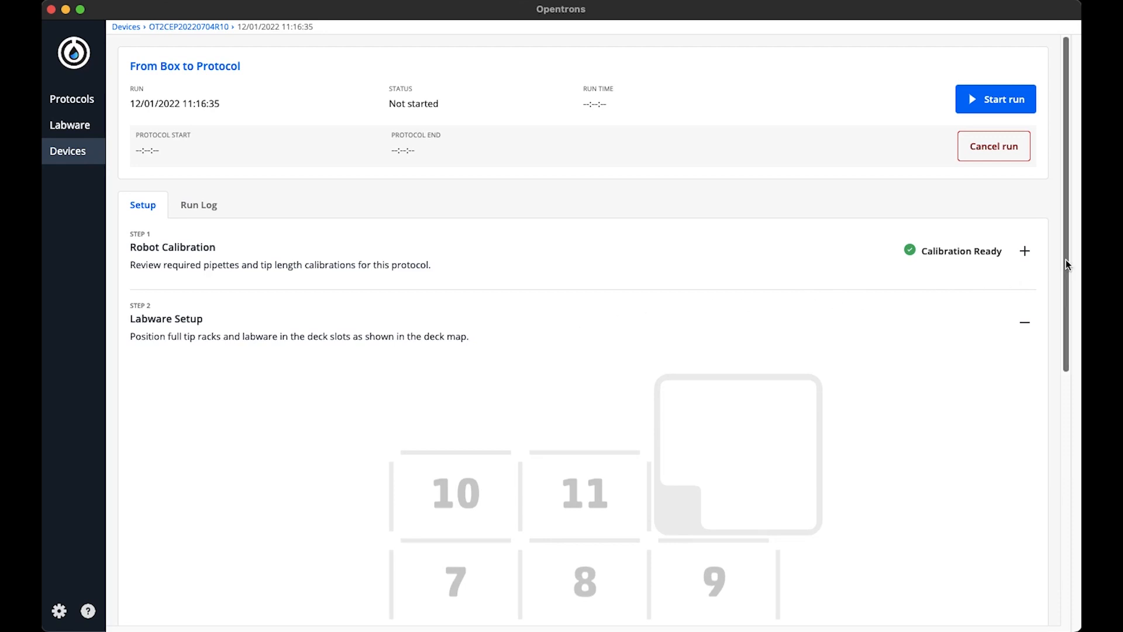
scroll(down, 3)
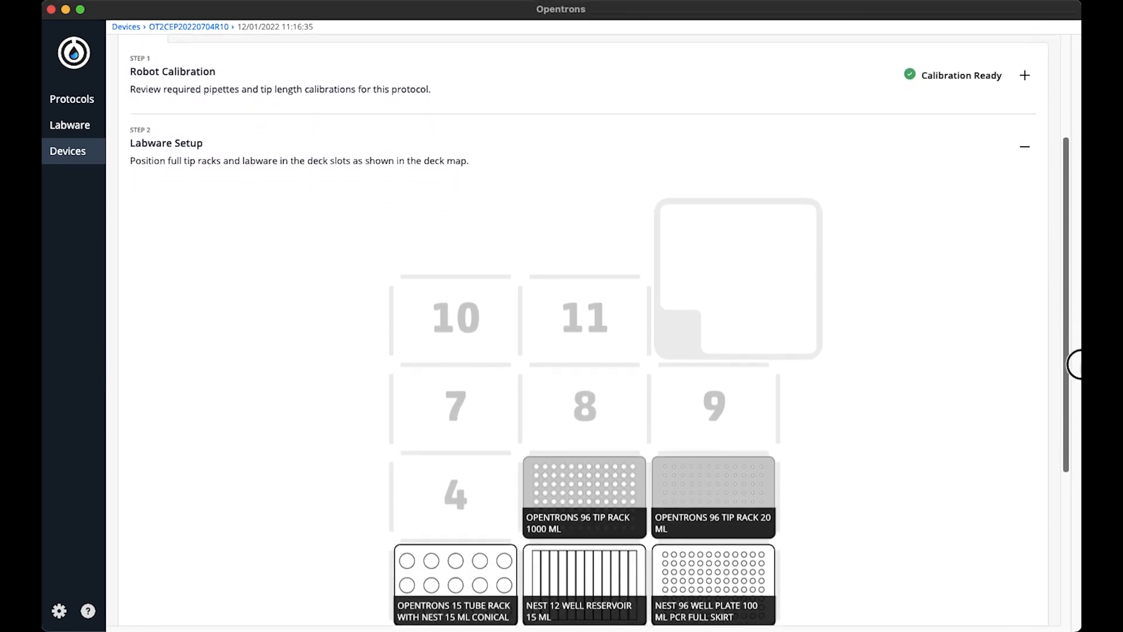
scroll(down, 3)
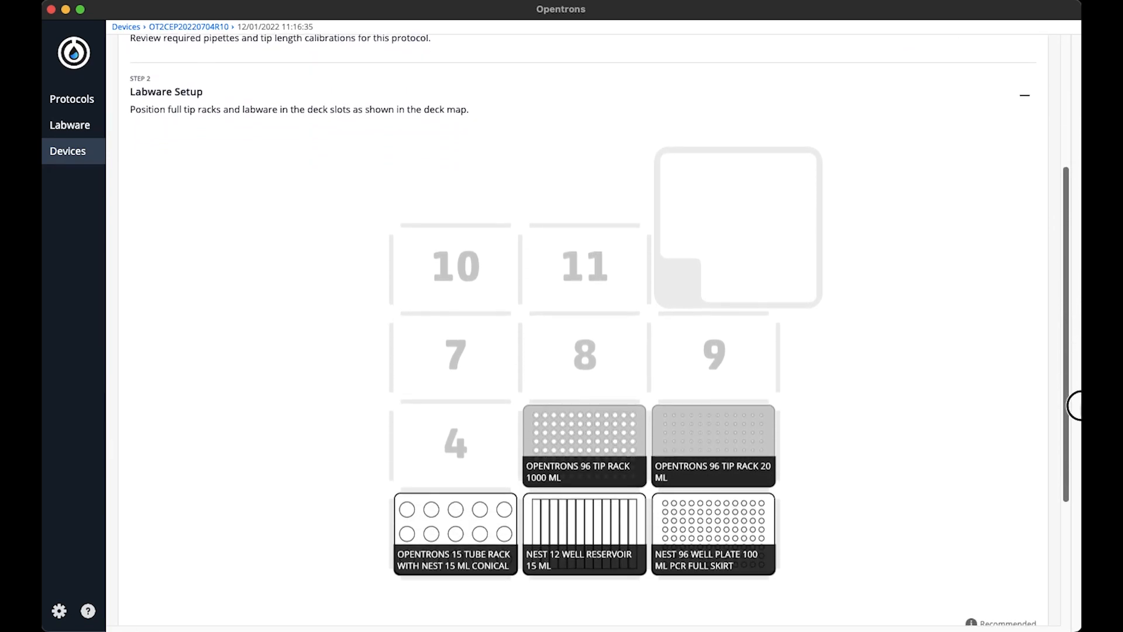
scroll(down, 3)
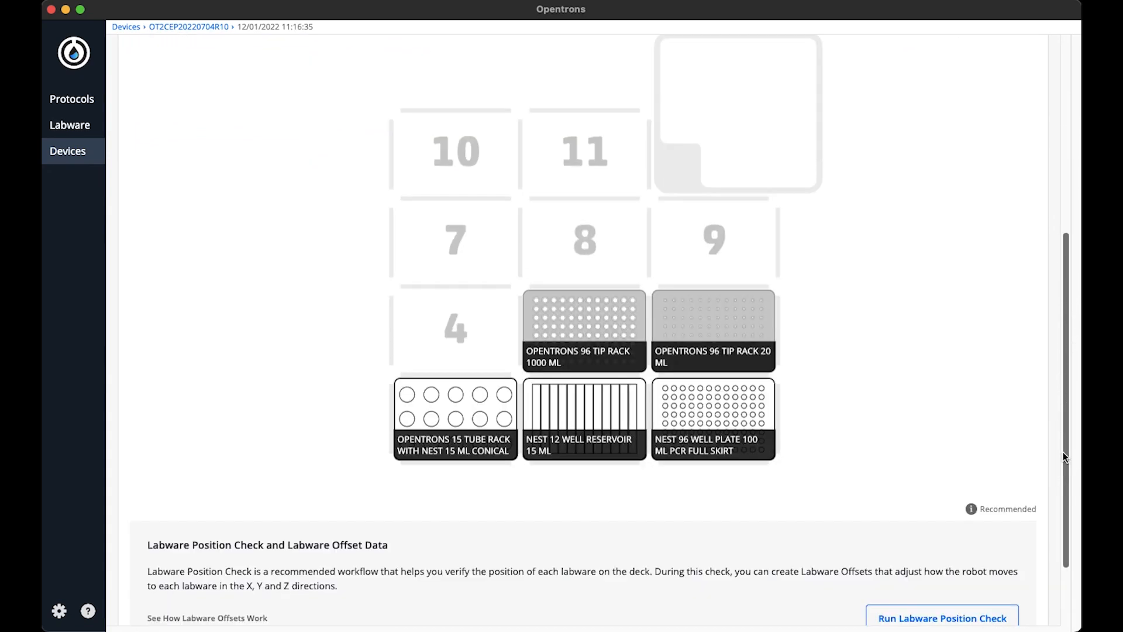
mouse_move(1067, 450)
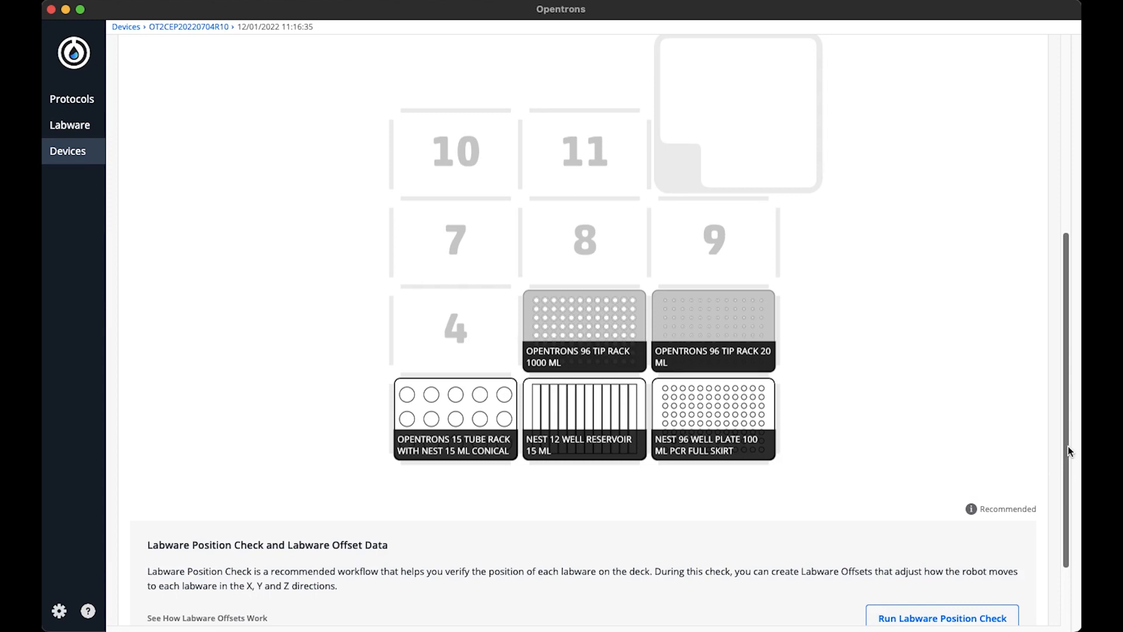
scroll(down, 3)
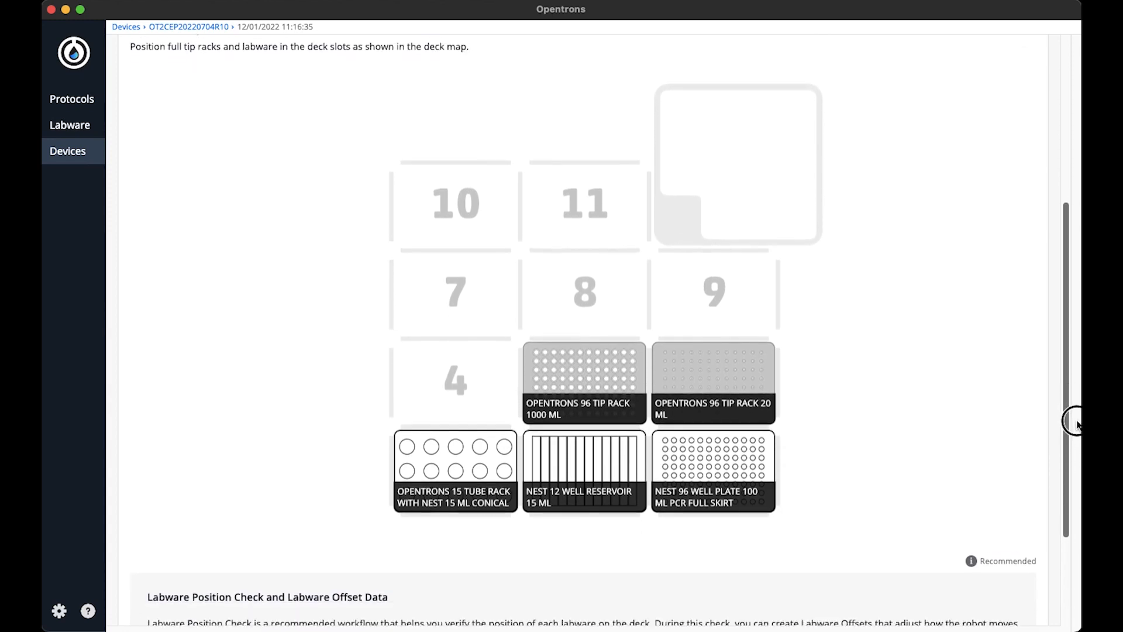
scroll(down, 3)
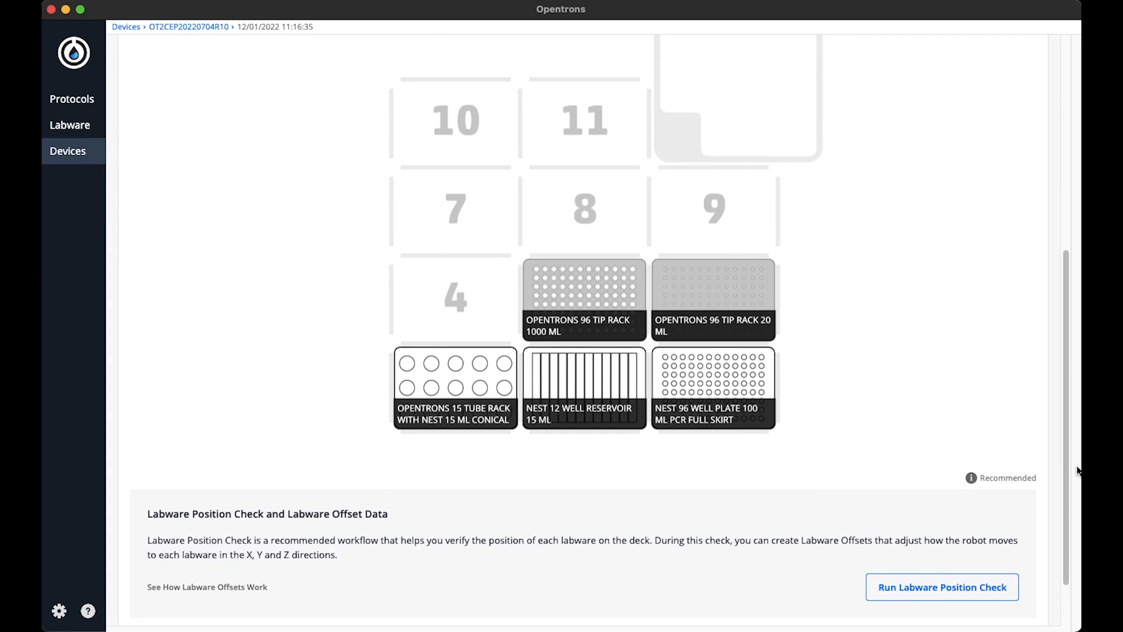
mouse_move(1041, 458)
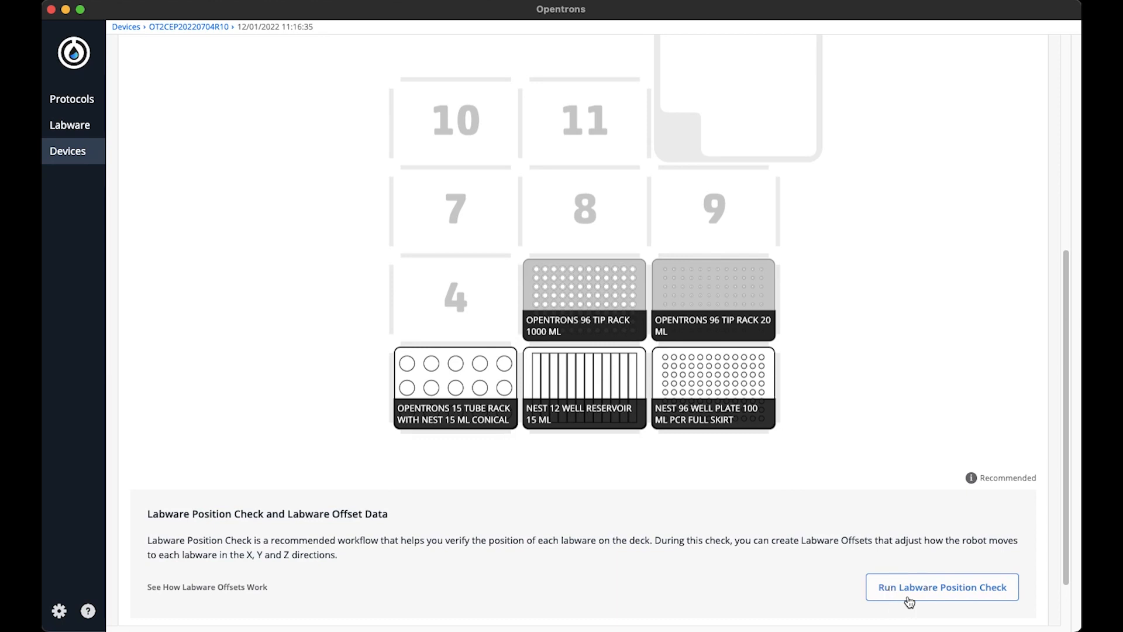
Step: Begin the Labware Position Check, sending the left pipette to the tip rack in slot 6
click(940, 586)
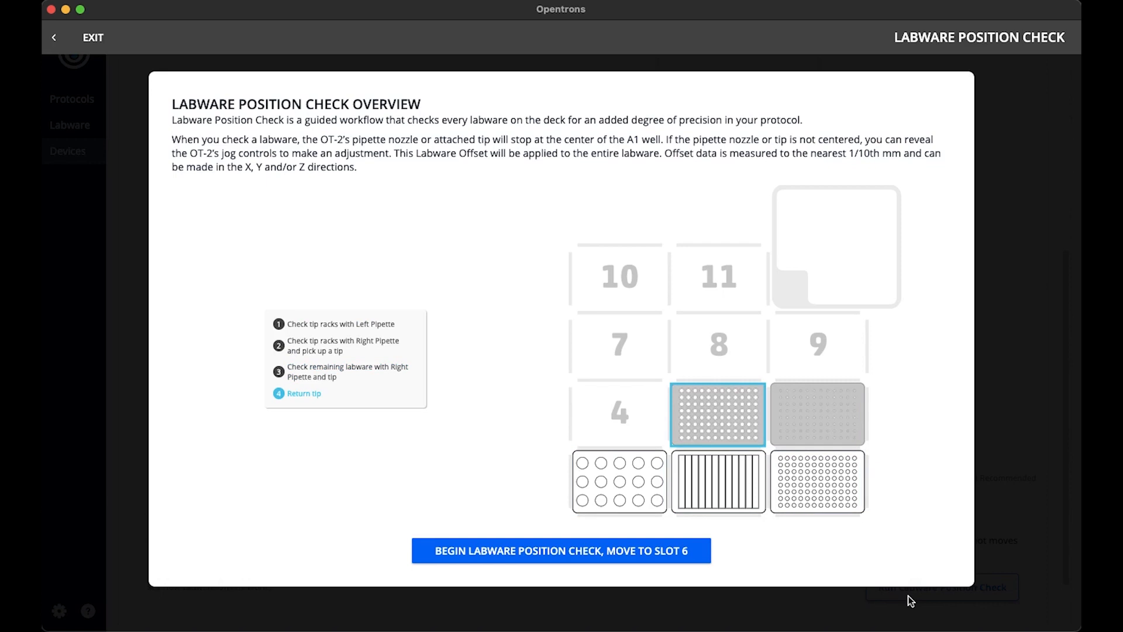
mouse_move(831, 562)
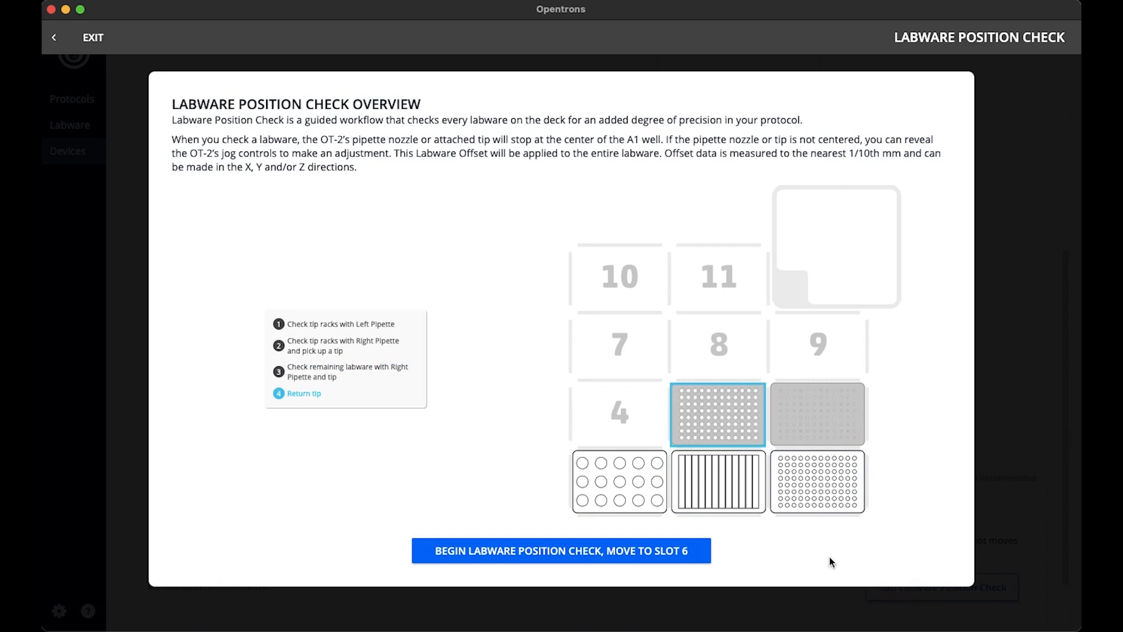
click(560, 549)
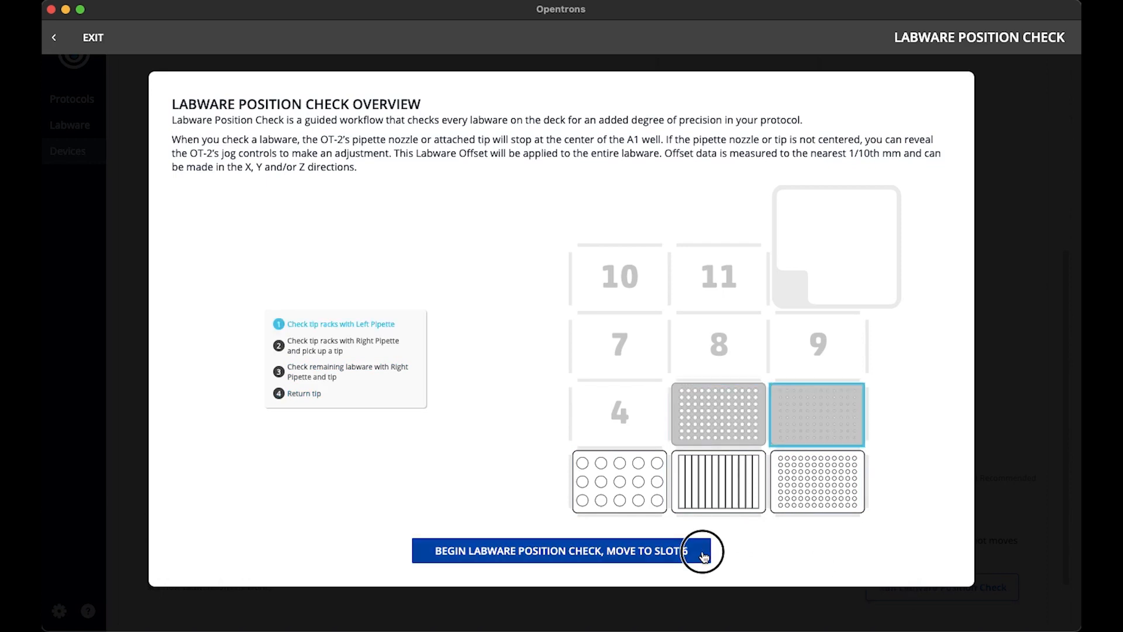
Step: Jog the left pipette sideways and down over column 1 of the slot 6 tip rack, then confirm and move to slot 5
click(560, 550)
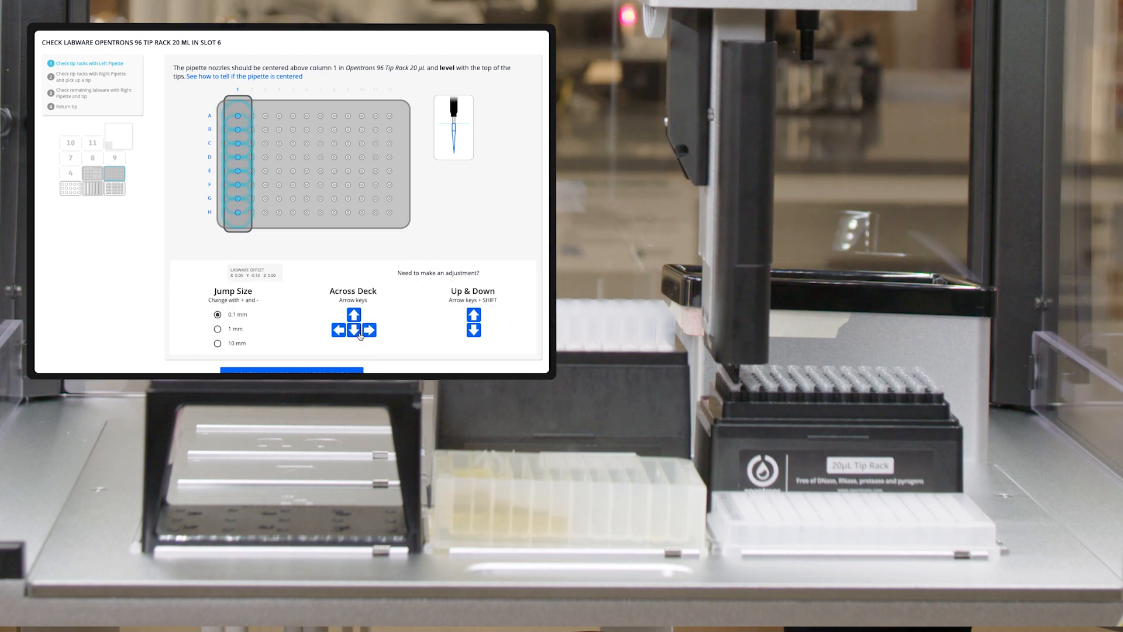
click(352, 330)
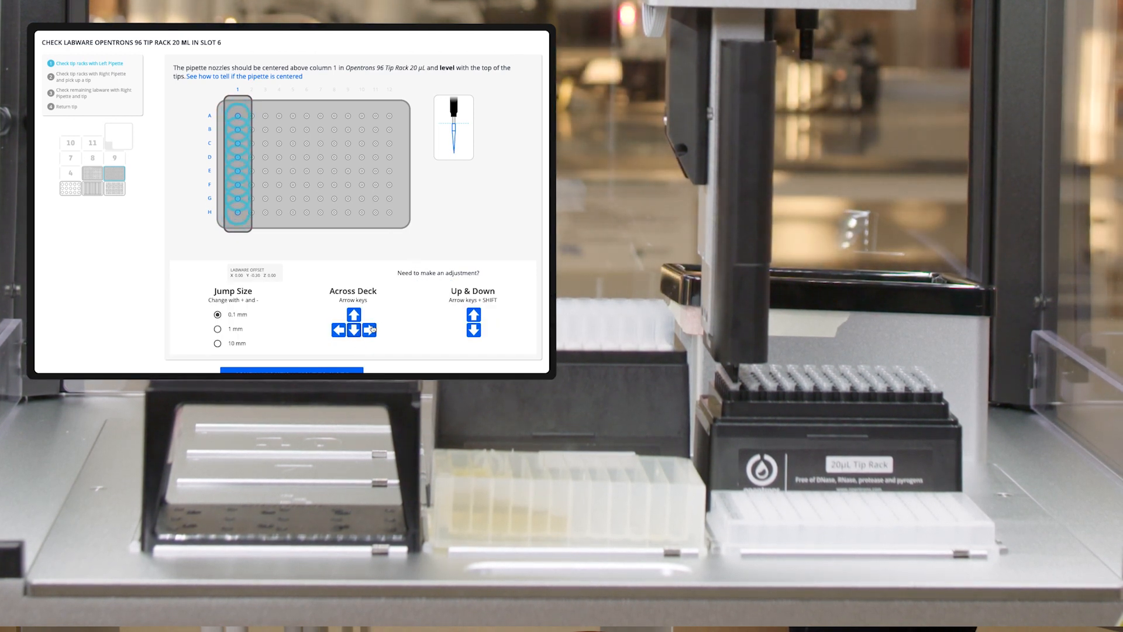
click(368, 327)
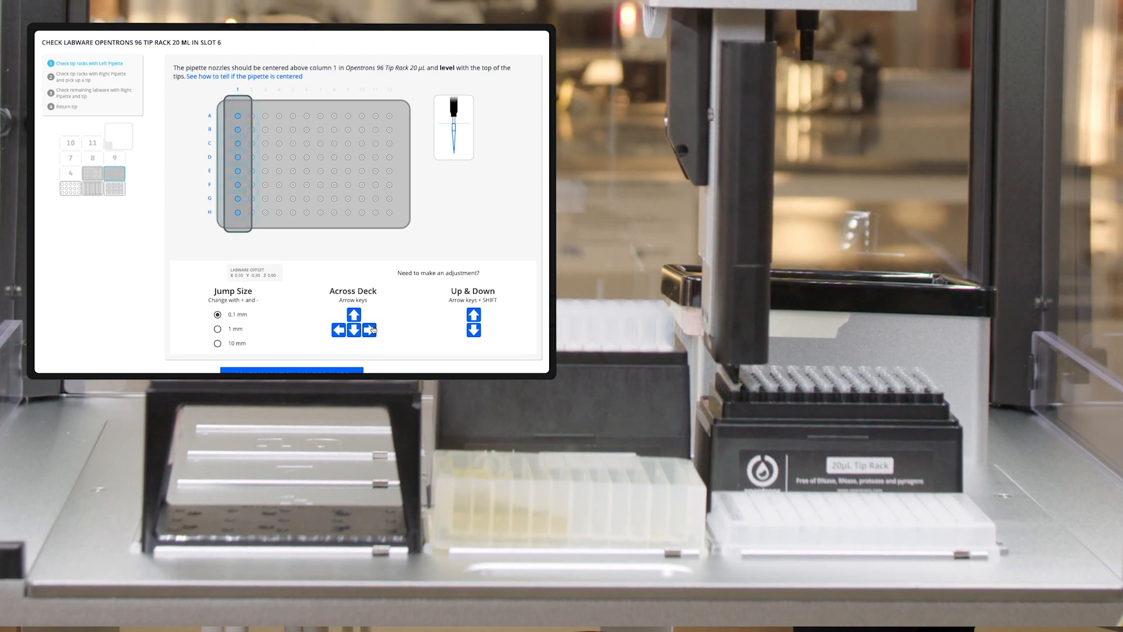
click(370, 329)
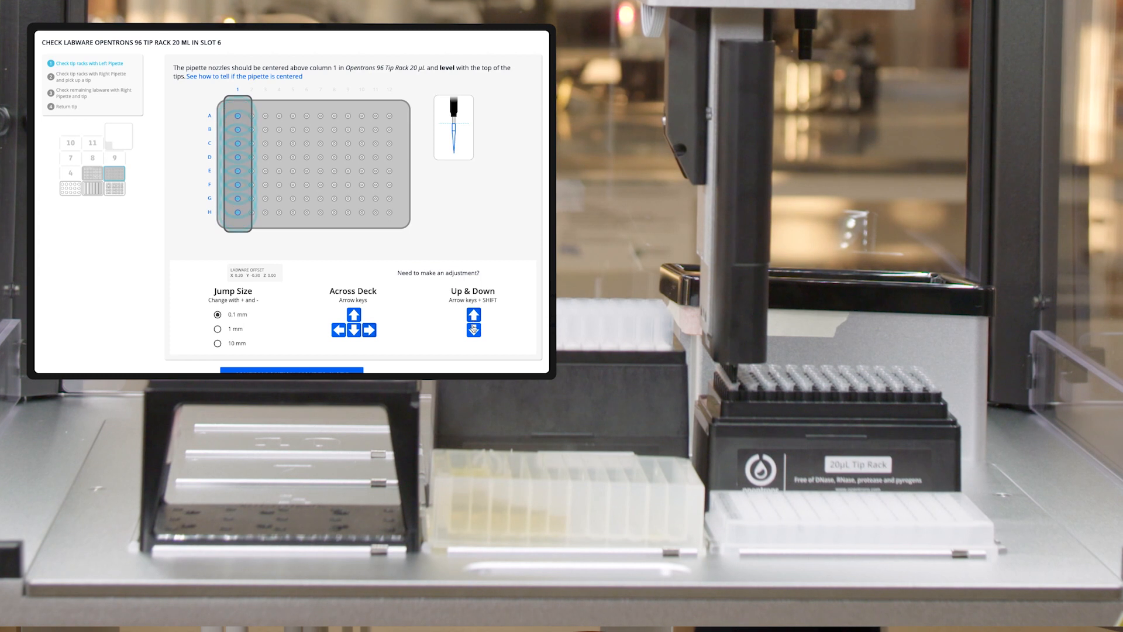
click(474, 327)
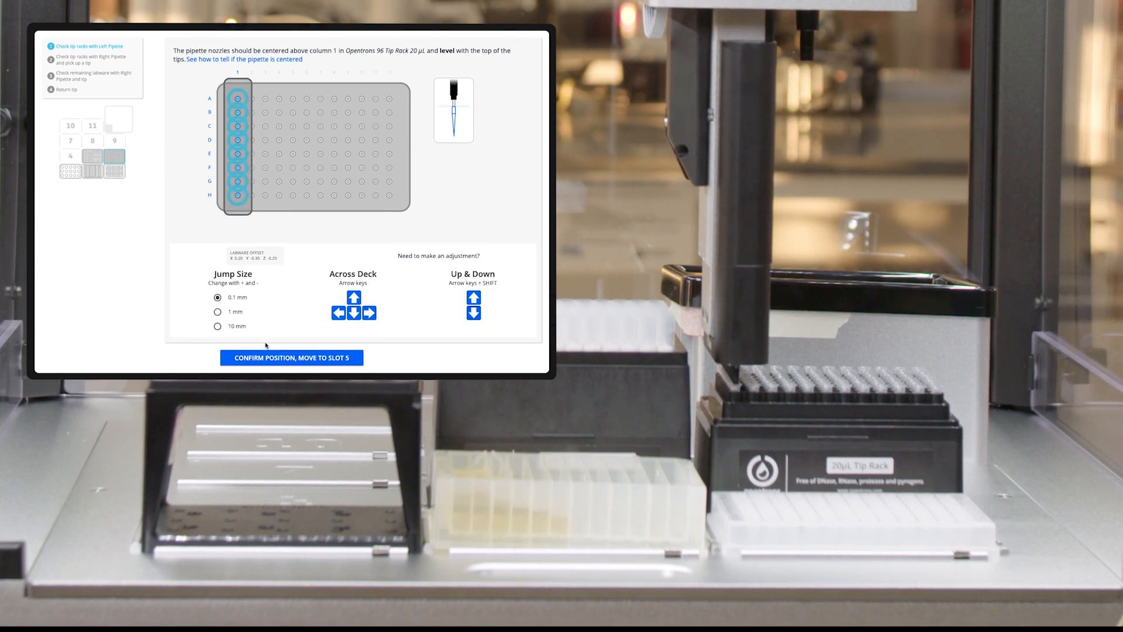
click(292, 357)
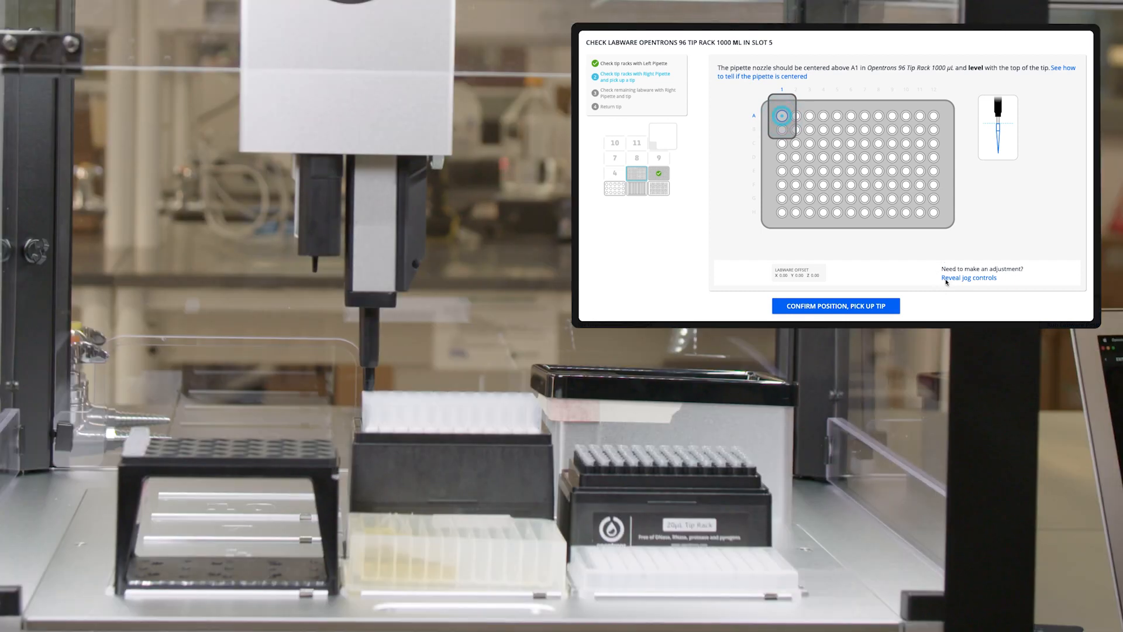
Step: Nudge the right pipette over A1 of the slot 5 1000 µL tip rack, confirm and pick up a tip
click(969, 279)
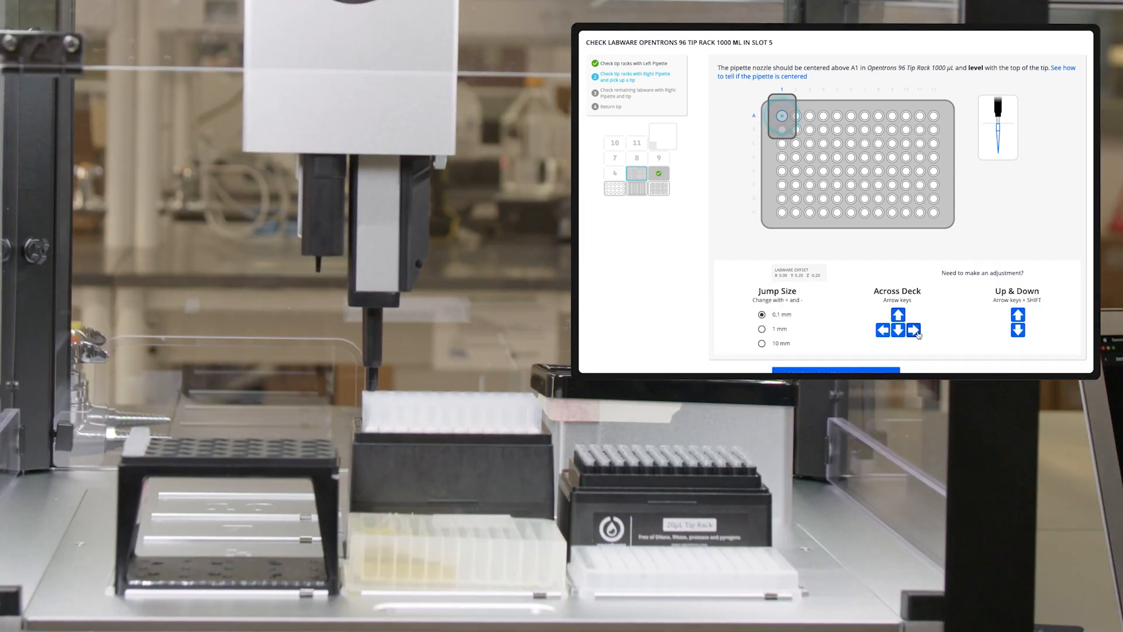
click(911, 330)
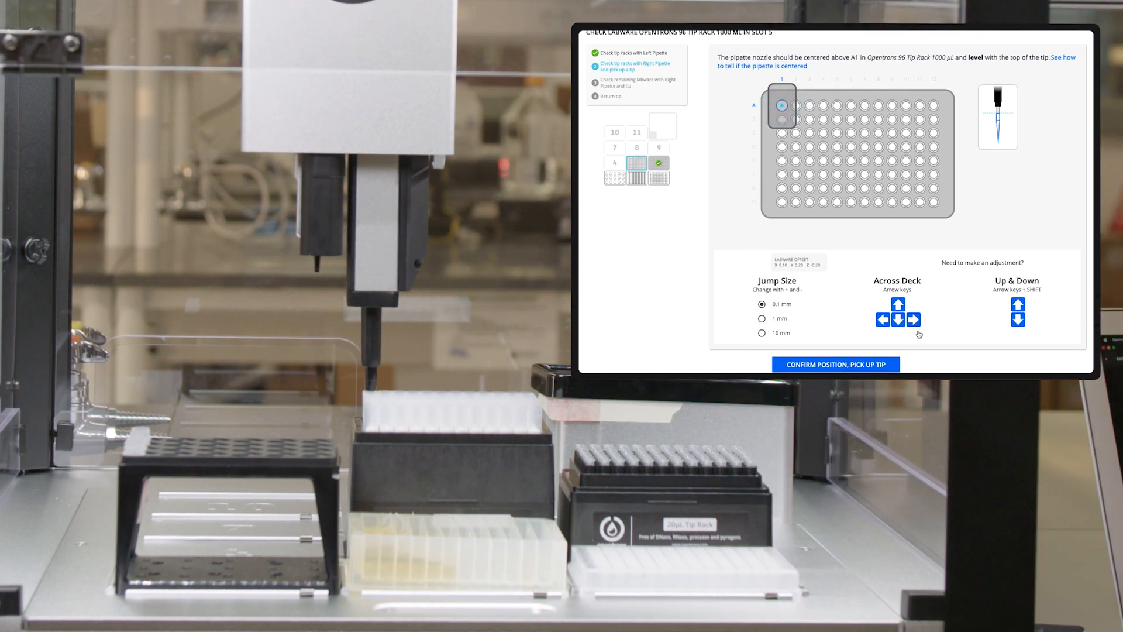
click(835, 364)
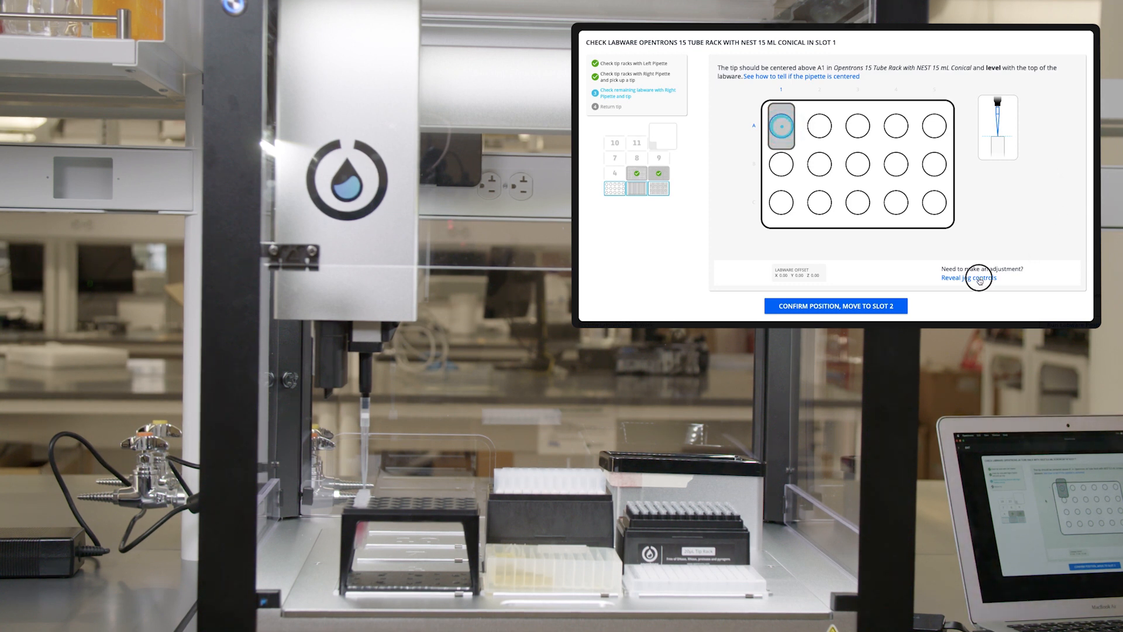
Step: Reveal jog controls for the slot 1 tube rack, confirm its A1 position and move to slot 2
click(967, 279)
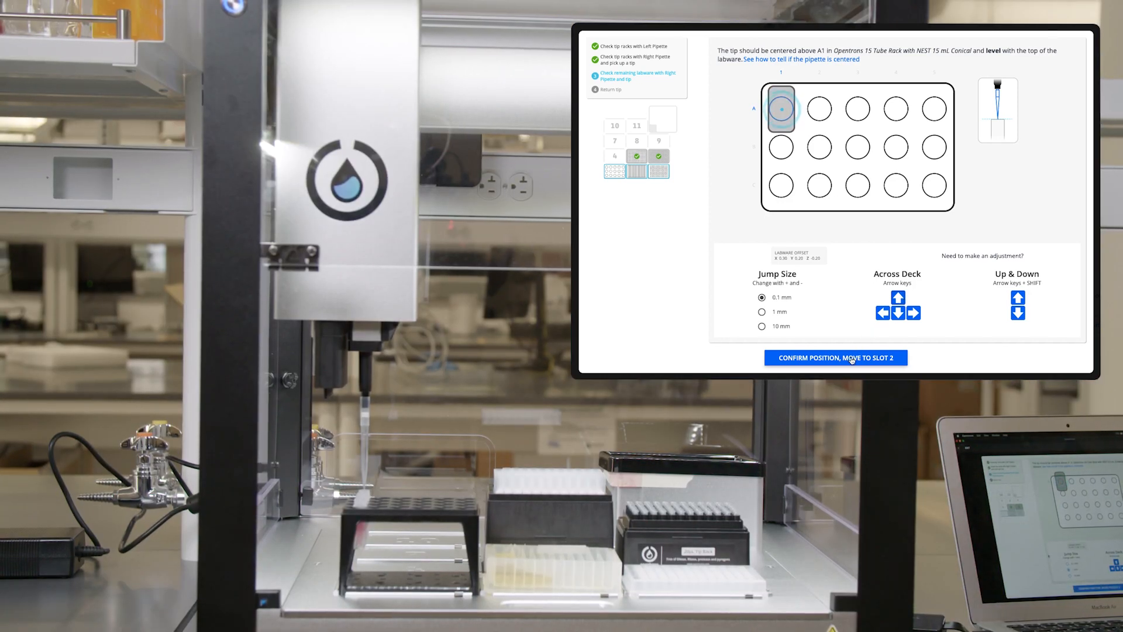
click(835, 358)
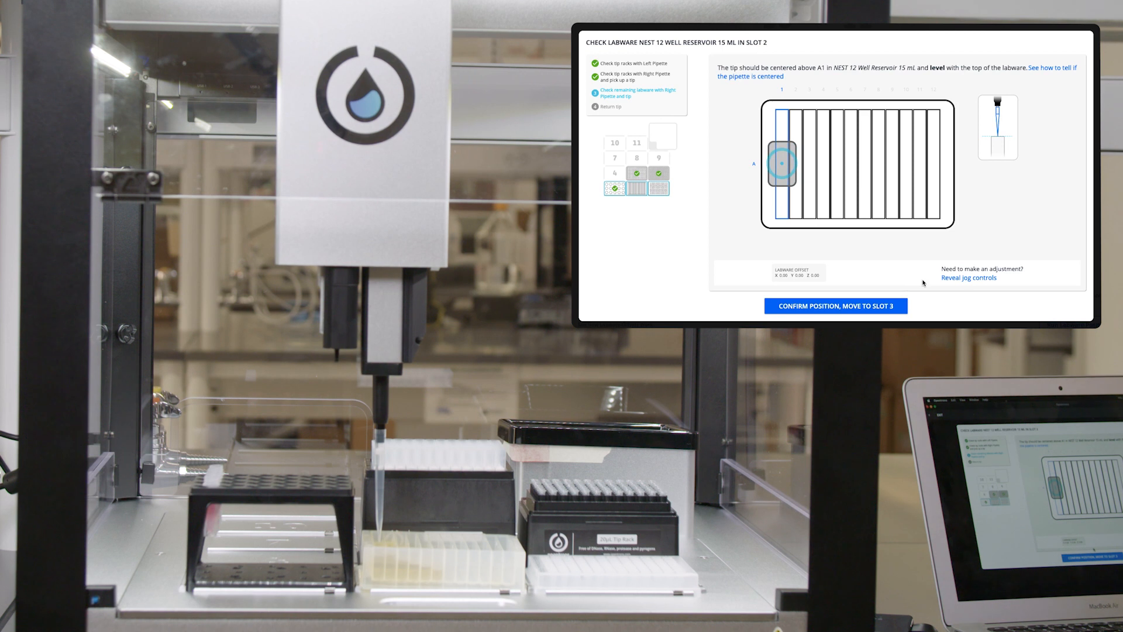
Step: Raise and shift the tip over A1 of the slot 2 reservoir, then confirm and move to slot 3
click(967, 278)
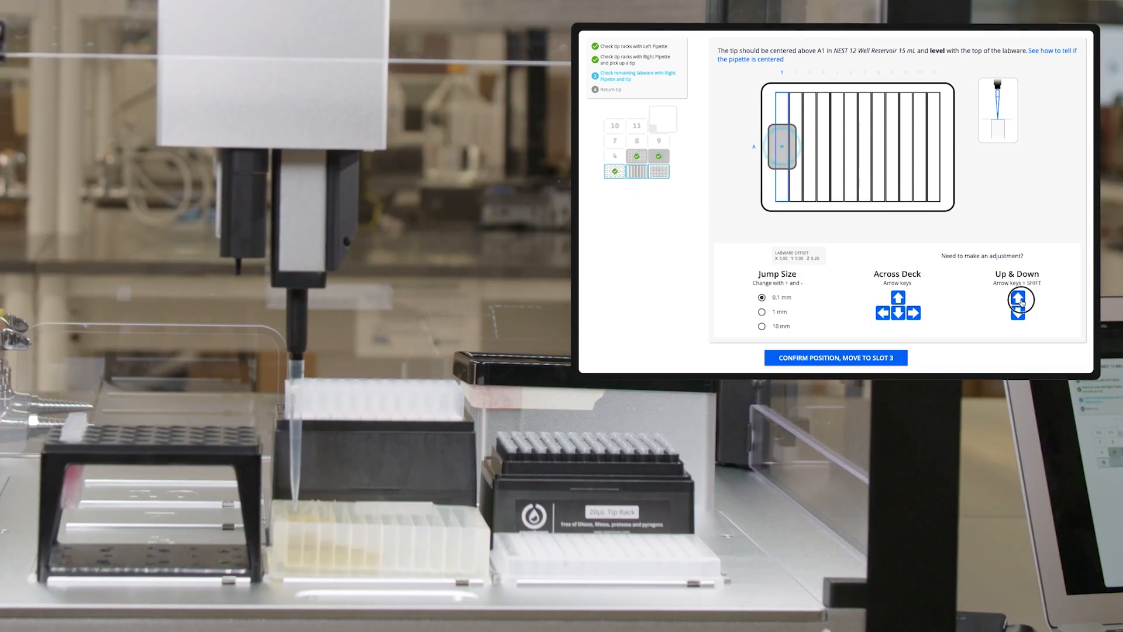
click(1017, 296)
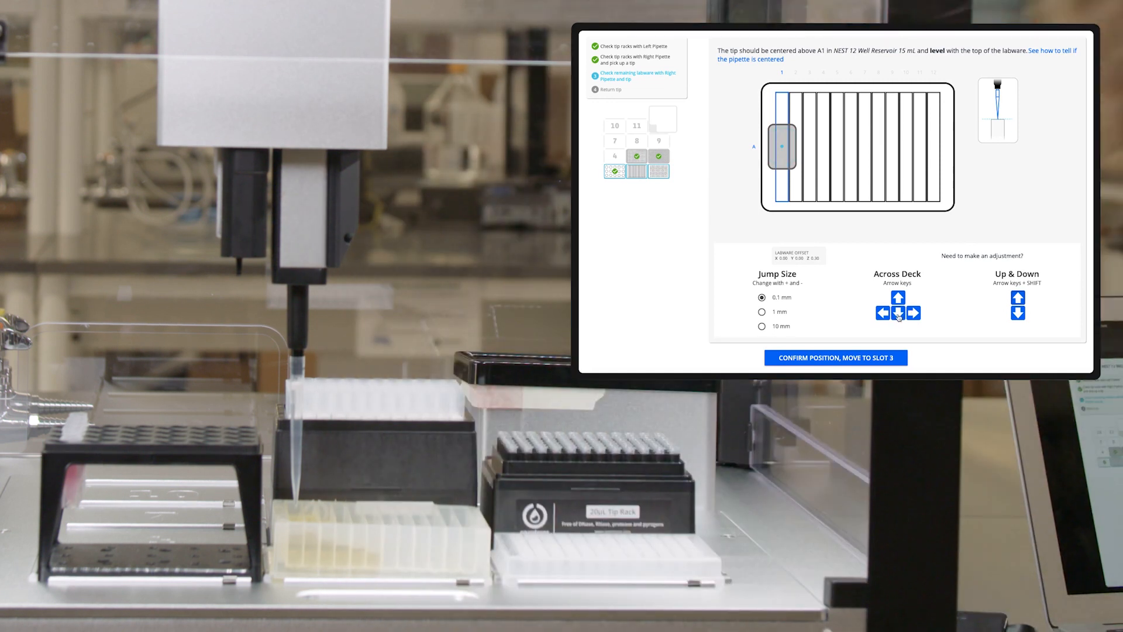
click(897, 314)
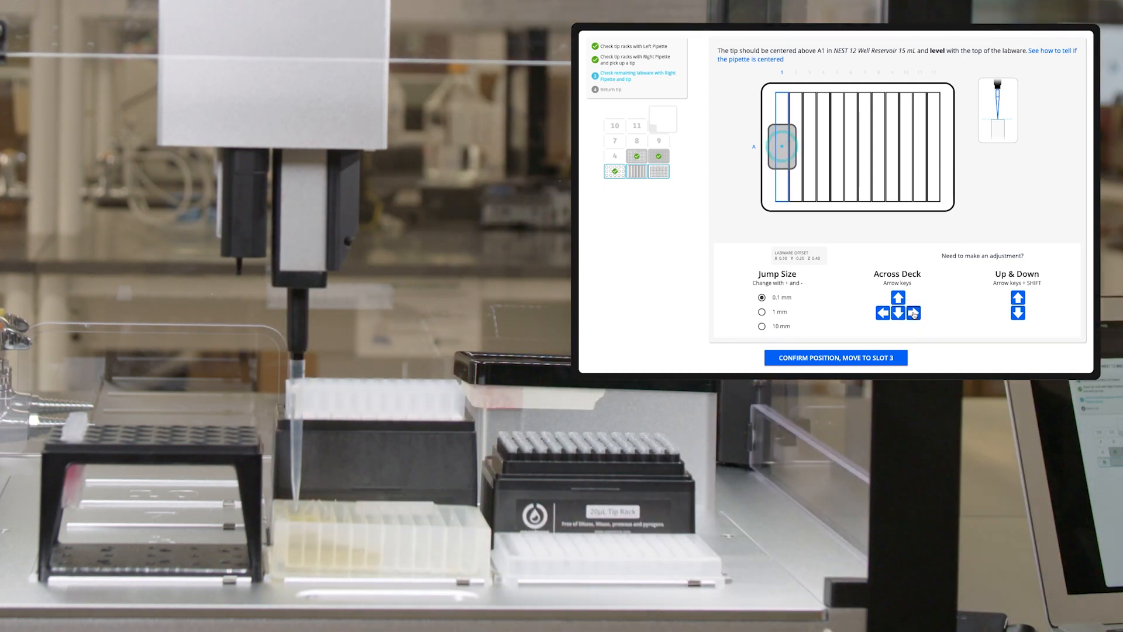
click(914, 313)
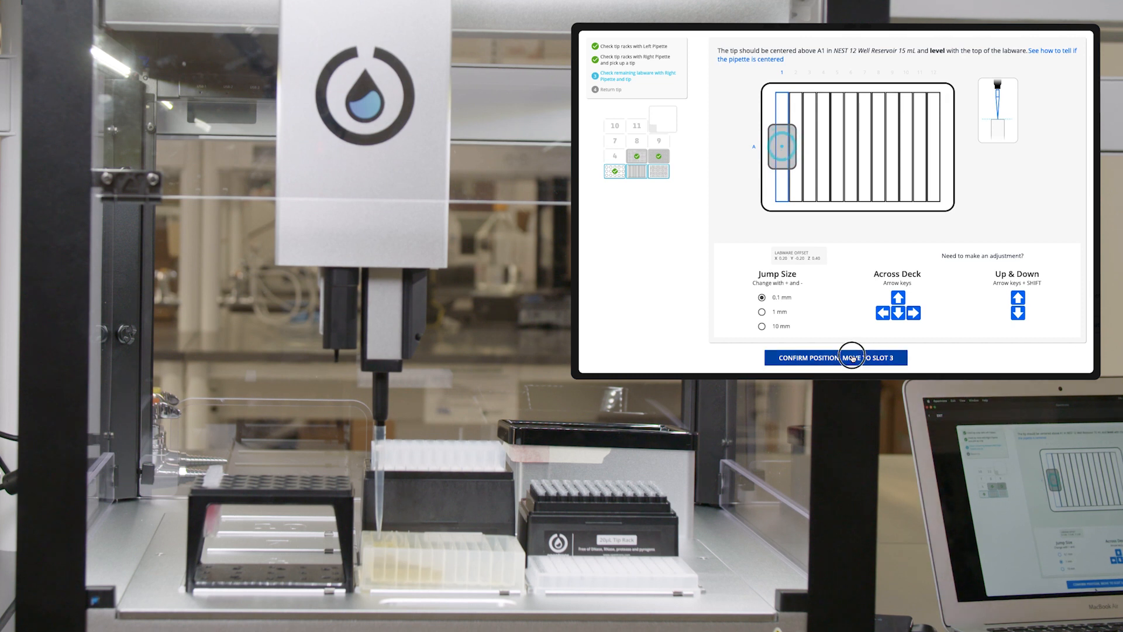
click(835, 357)
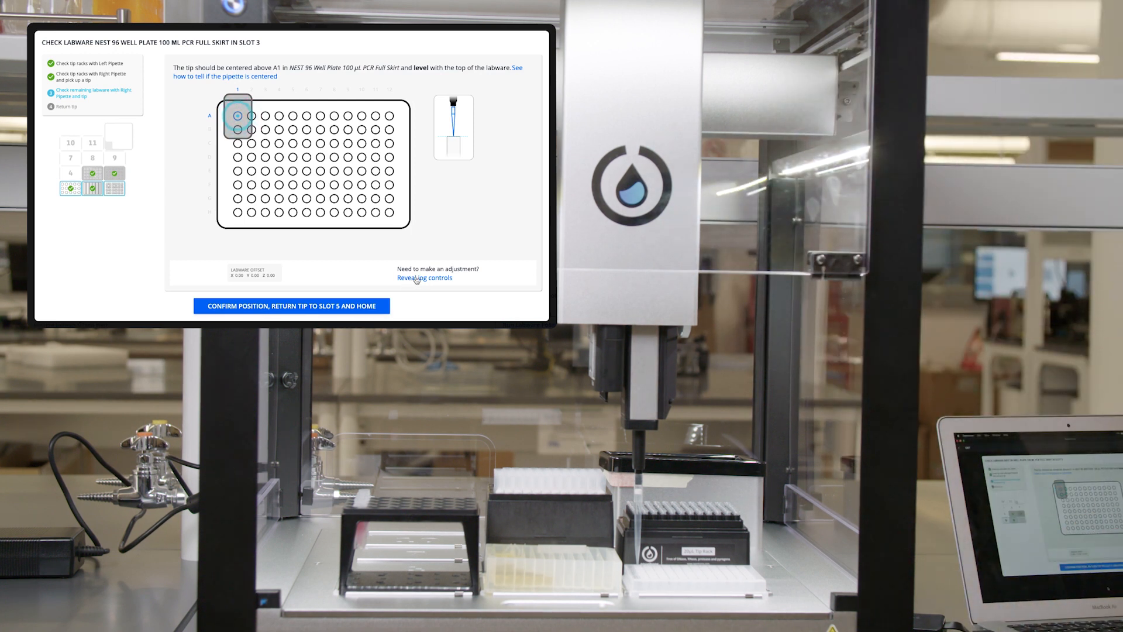
Step: Confirm the slot 3 PCR plate A1 position, returning the tip to slot 5 and homing
click(423, 278)
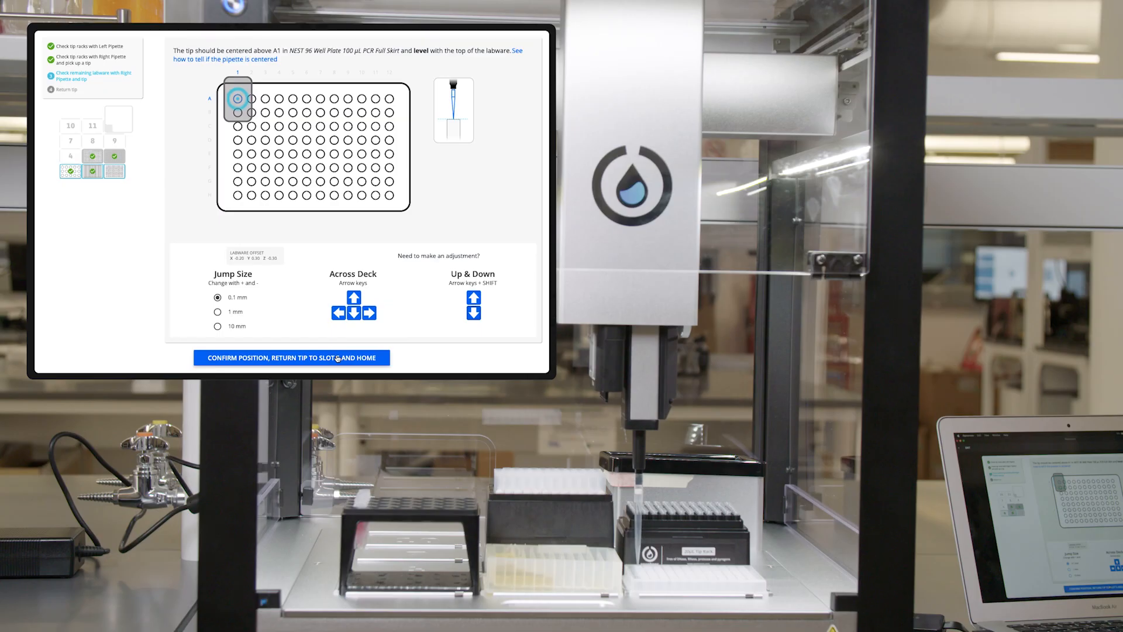
click(292, 358)
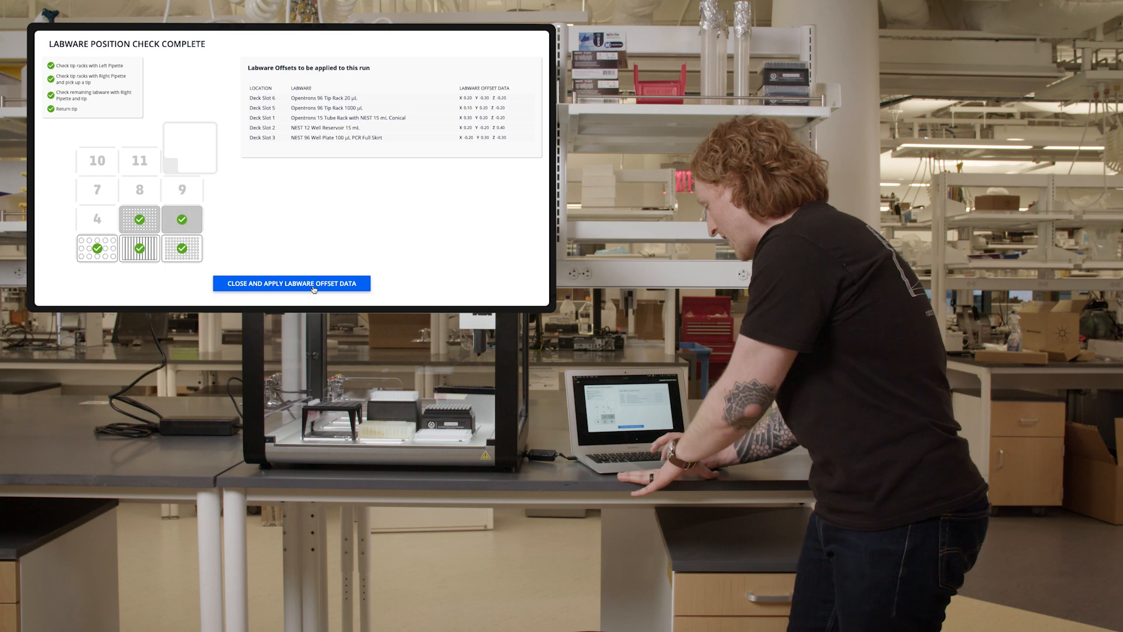
Step: Apply the measured offsets for all five slots to the run and close the check
click(292, 283)
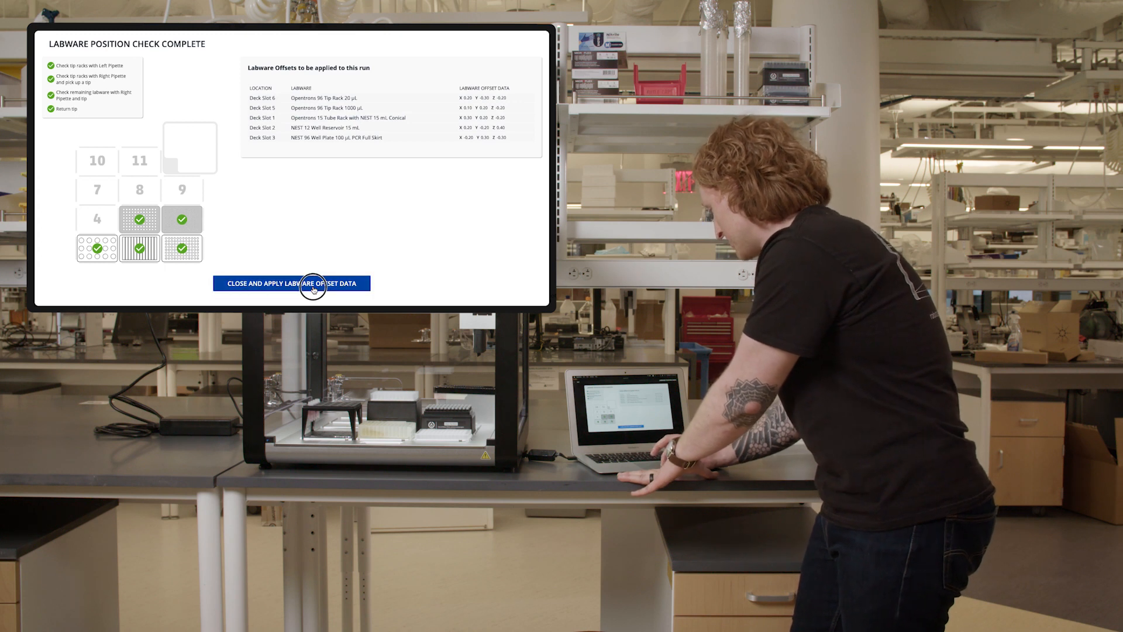
click(291, 283)
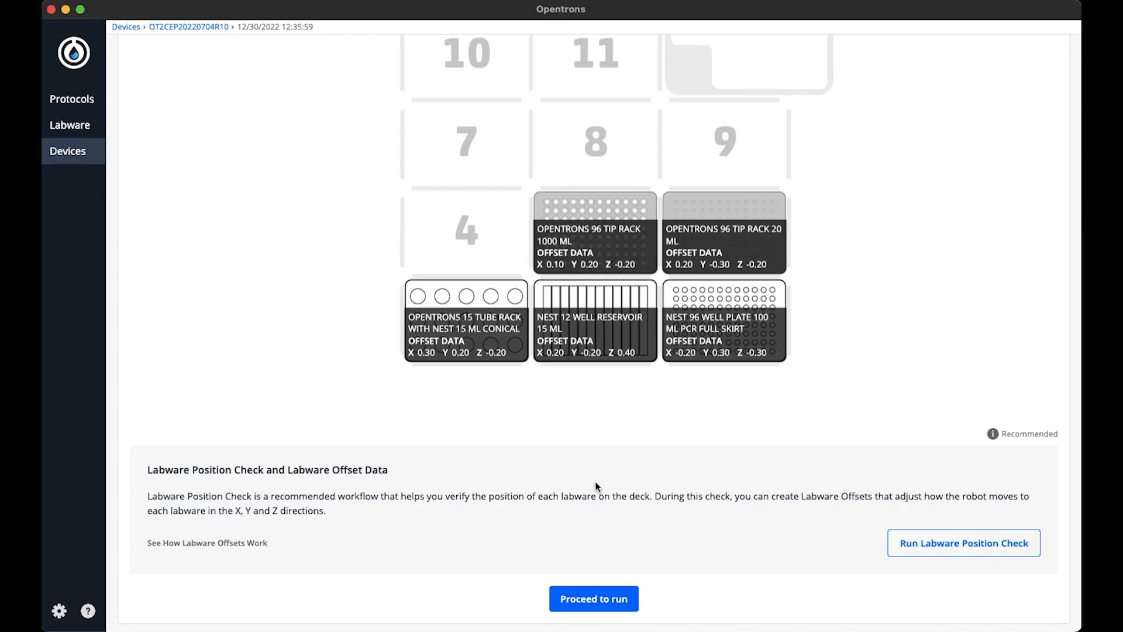
mouse_move(915, 200)
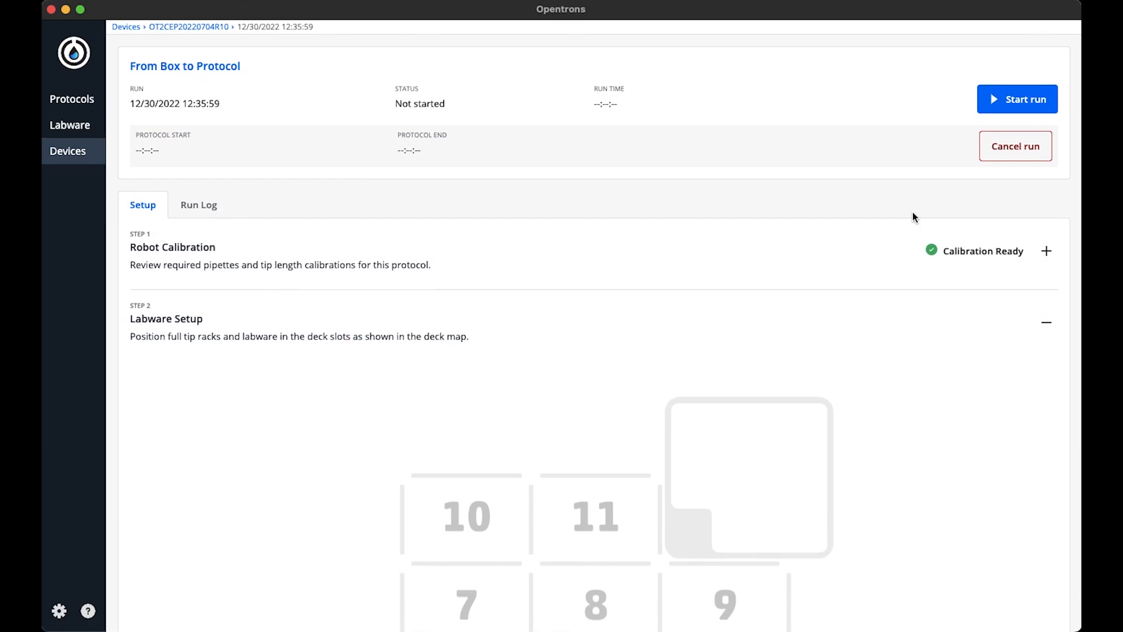
mouse_move(933, 177)
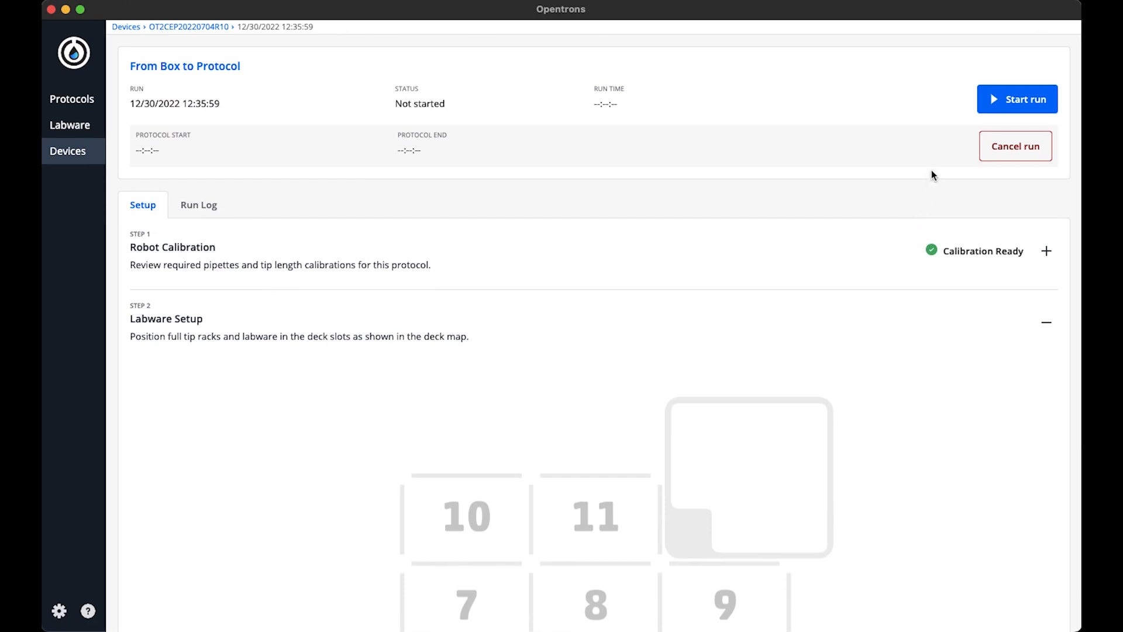